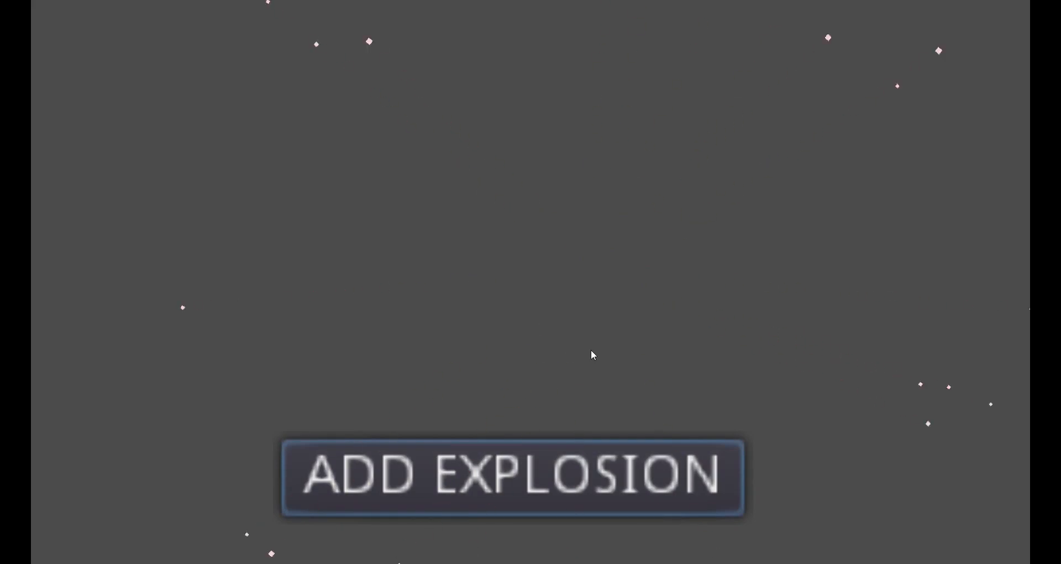
# Test-run the Main scene, stop it, and select the Button node to view its pressed connection
pyautogui.click(968, 12)
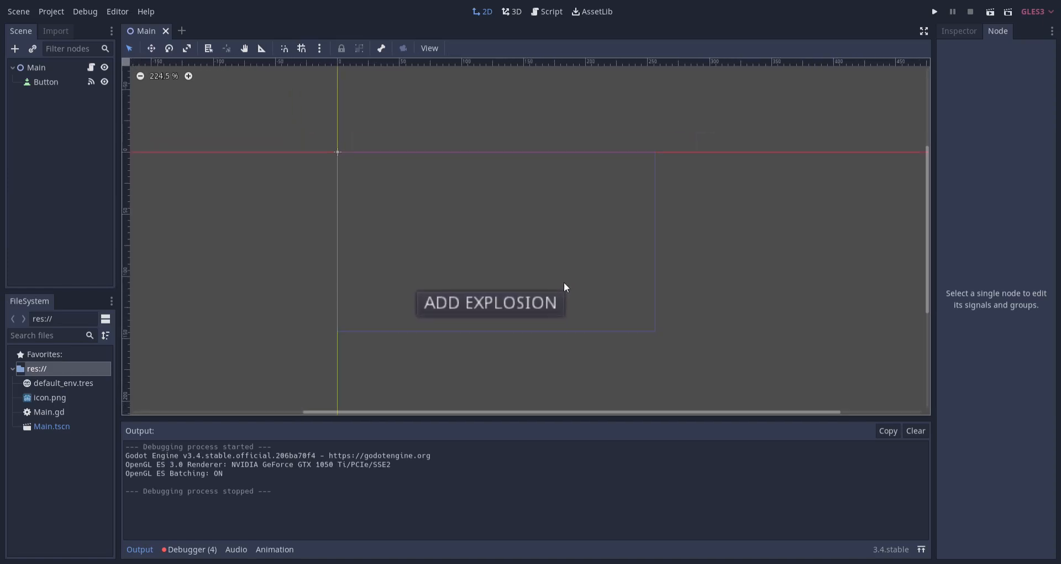
pyautogui.click(934, 12)
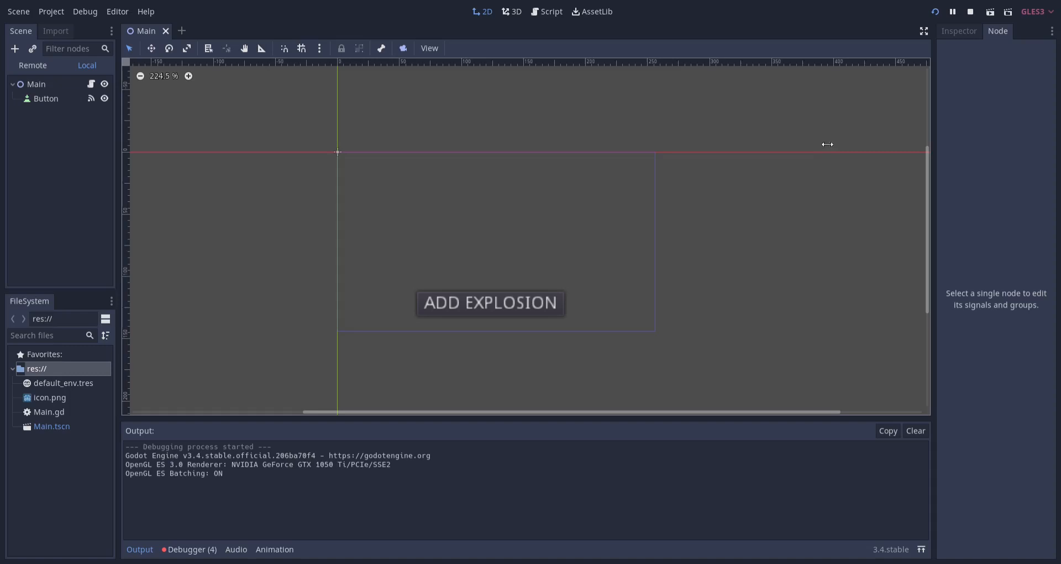
pyautogui.click(968, 12)
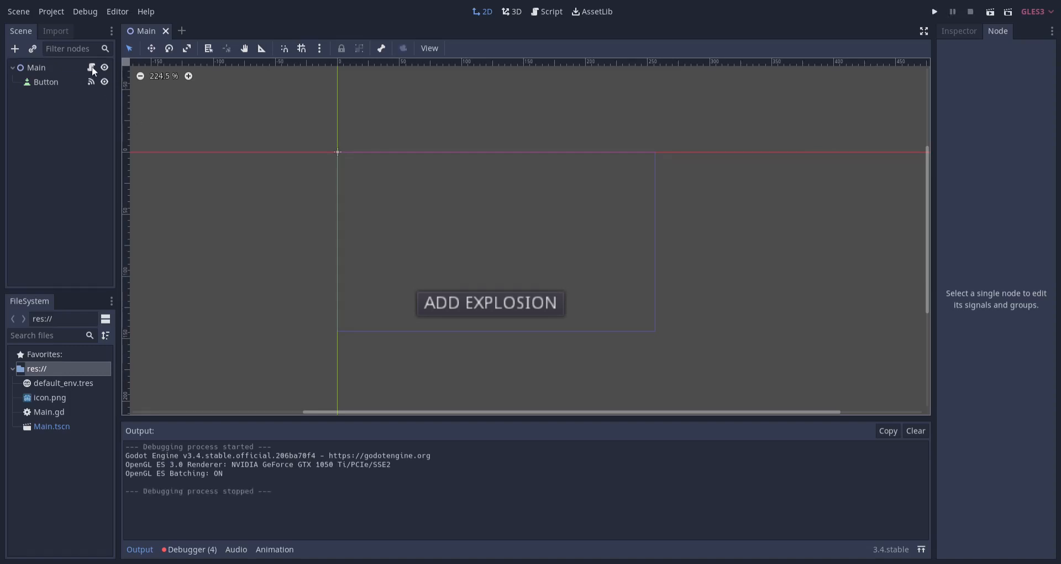
pyautogui.click(551, 12)
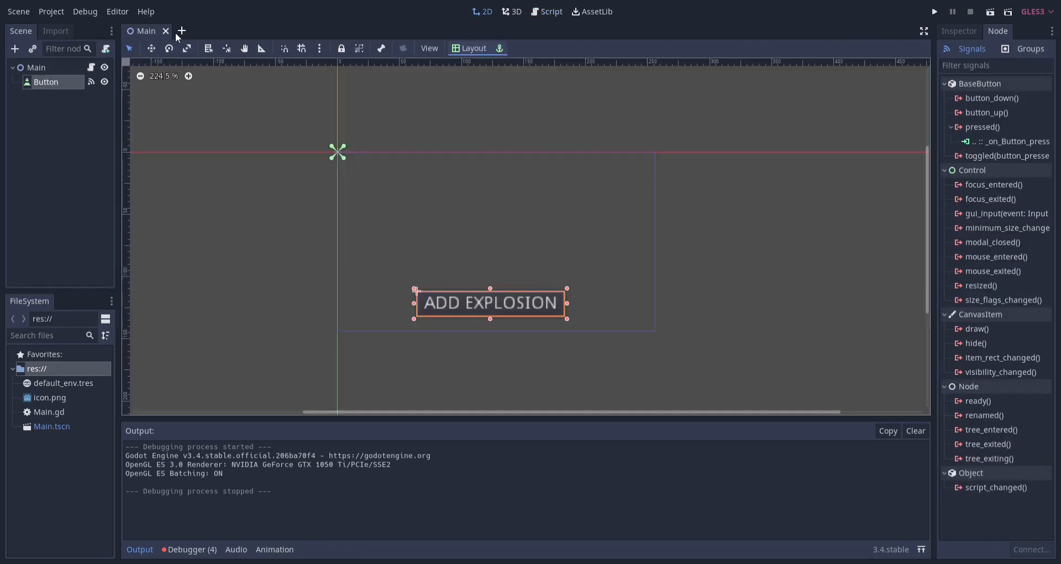
# Create a new scene with a Particles2D root node and save it as Explosion.tscn
pyautogui.click(181, 30)
pyautogui.write('partic')
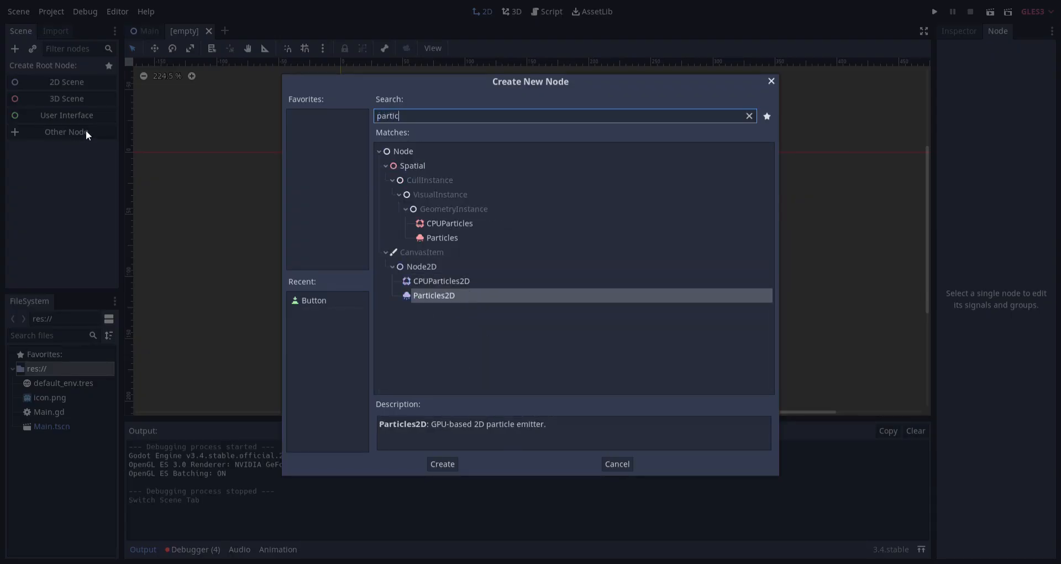
pyautogui.click(441, 464)
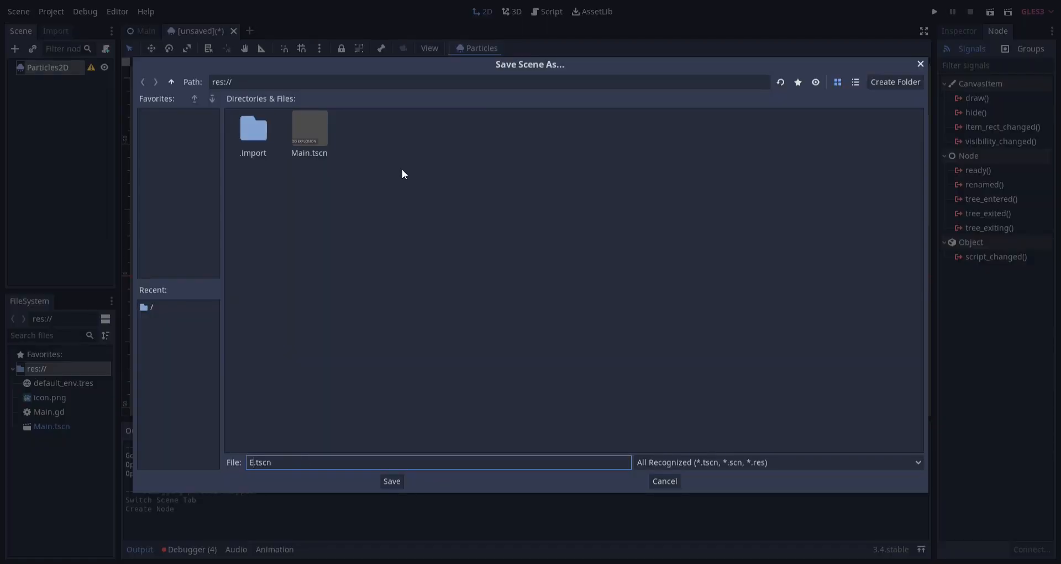
pyautogui.click(391, 480)
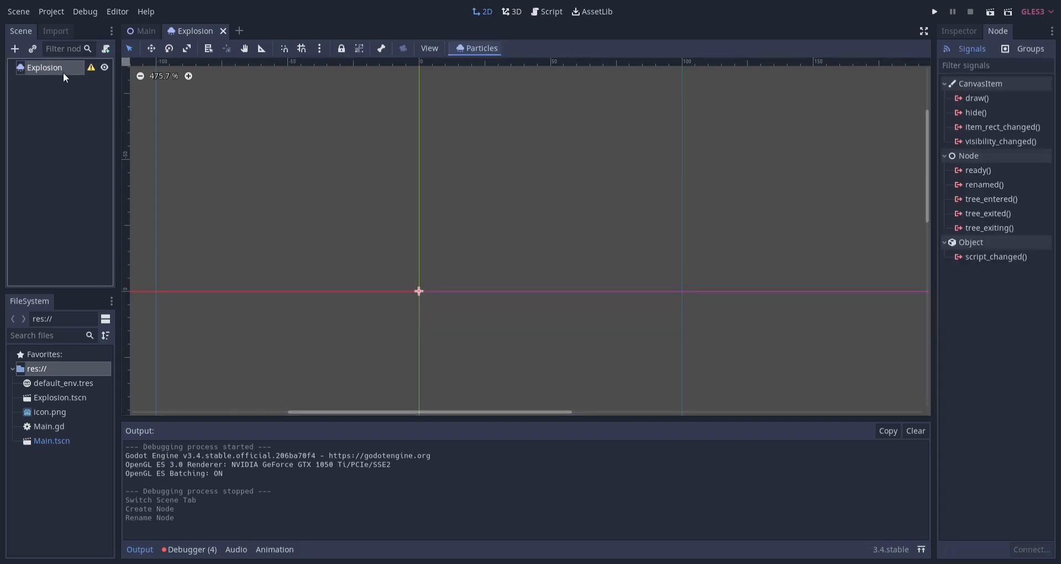
# Assign a New ParticlesMaterial to the Explosion node's Process Material slot
pyautogui.scroll(-3)
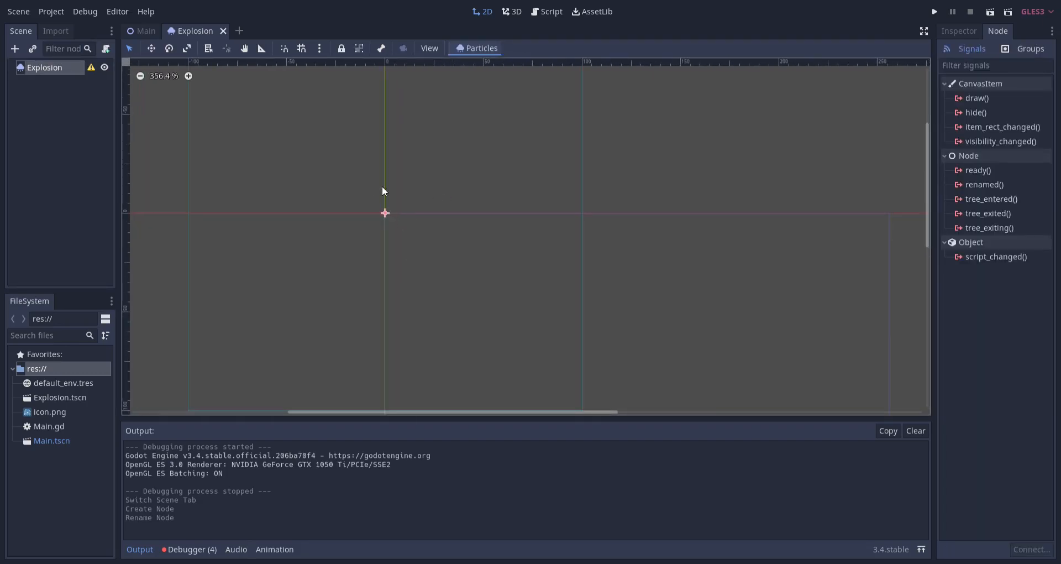
pyautogui.click(958, 31)
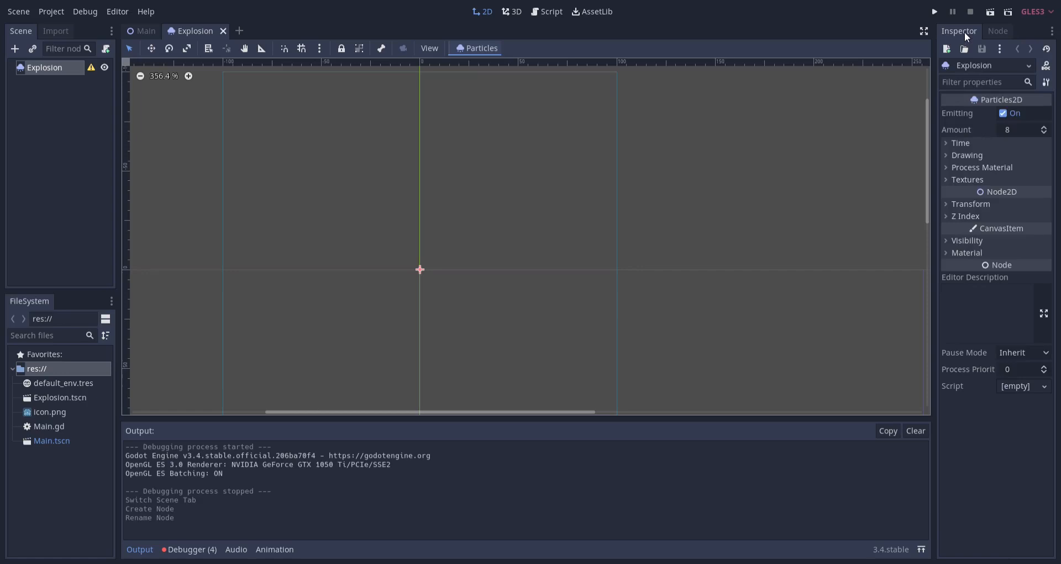
pyautogui.click(982, 167)
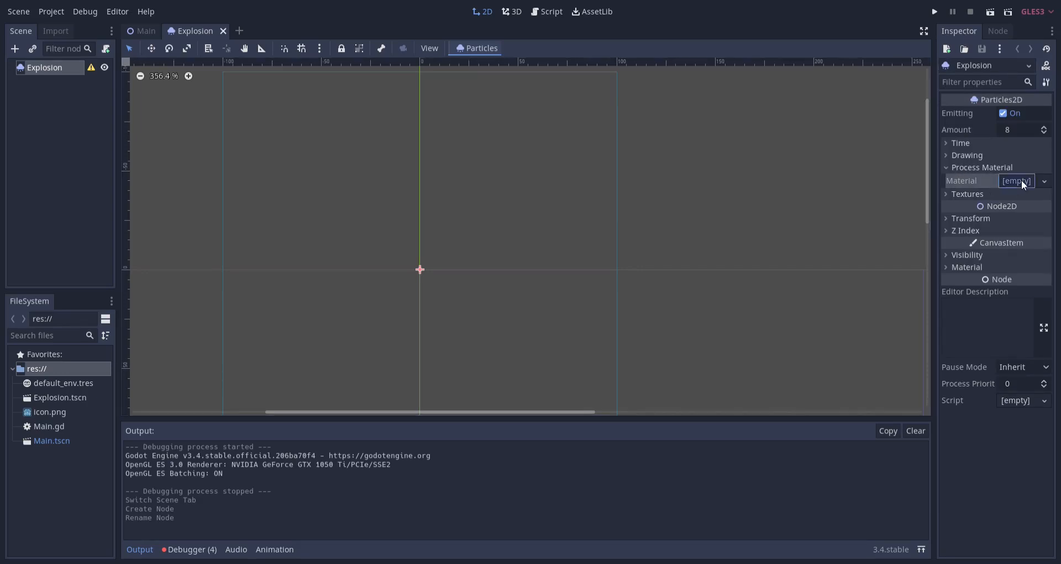
pyautogui.click(1043, 181)
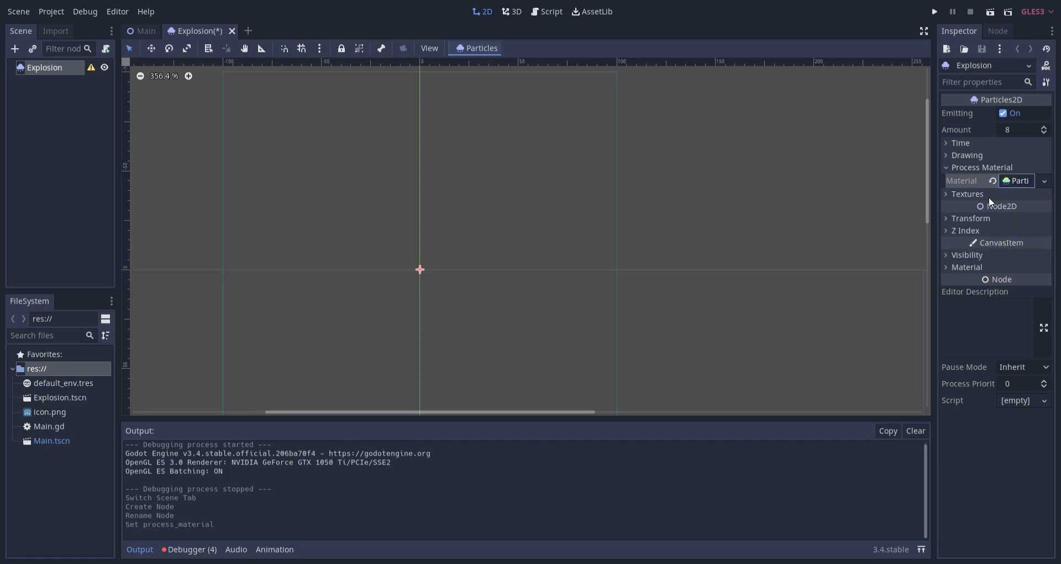
pyautogui.scroll(3)
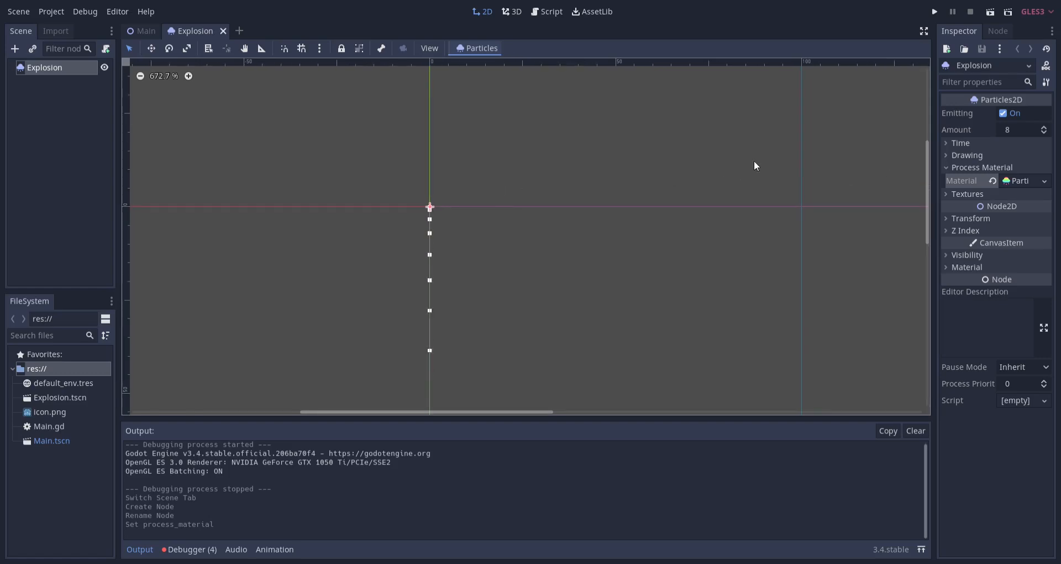
pyautogui.moveTo(859, 198)
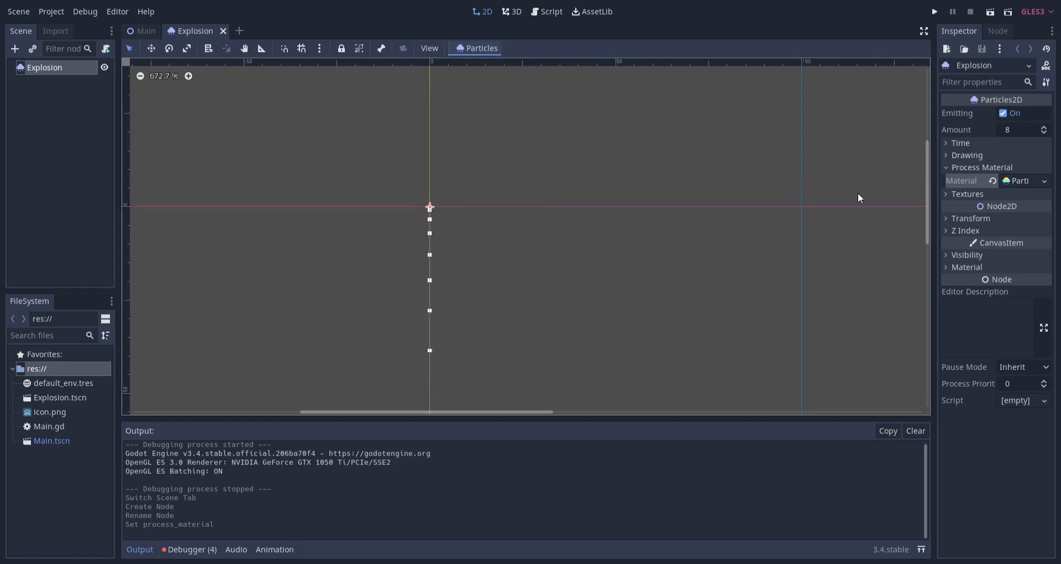
# Expand the emitter's Time section to reach Explosiveness, lifetime and one-shot
pyautogui.click(959, 143)
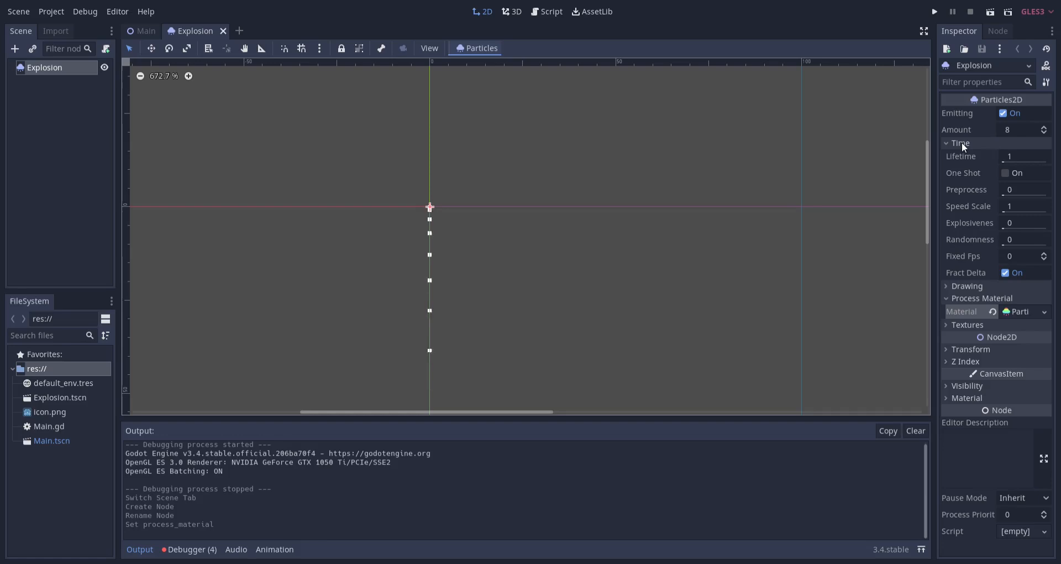
pyautogui.moveTo(968, 229)
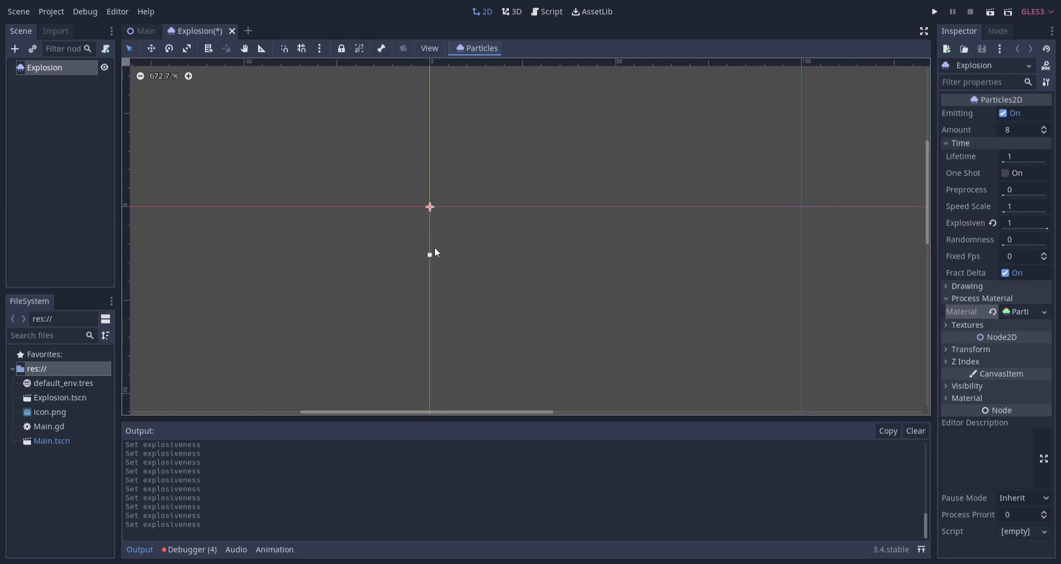
pyautogui.moveTo(556, 223)
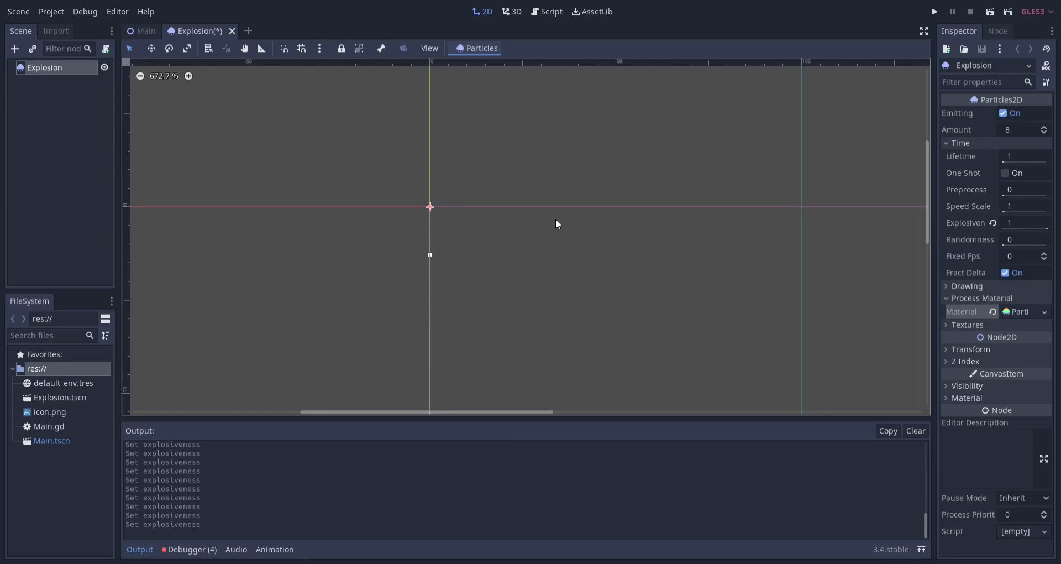
pyautogui.moveTo(463, 222)
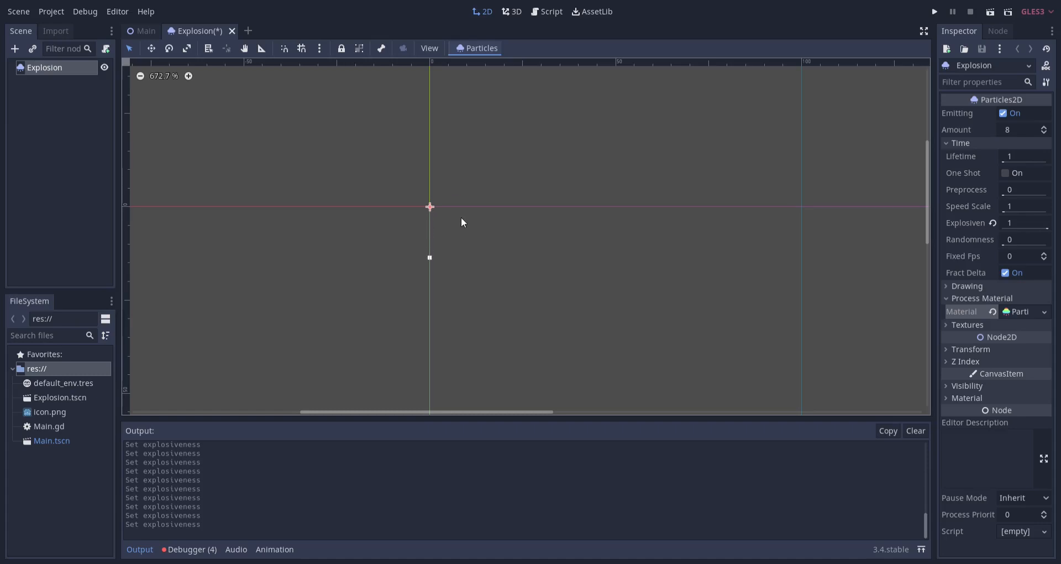
pyautogui.moveTo(502, 214)
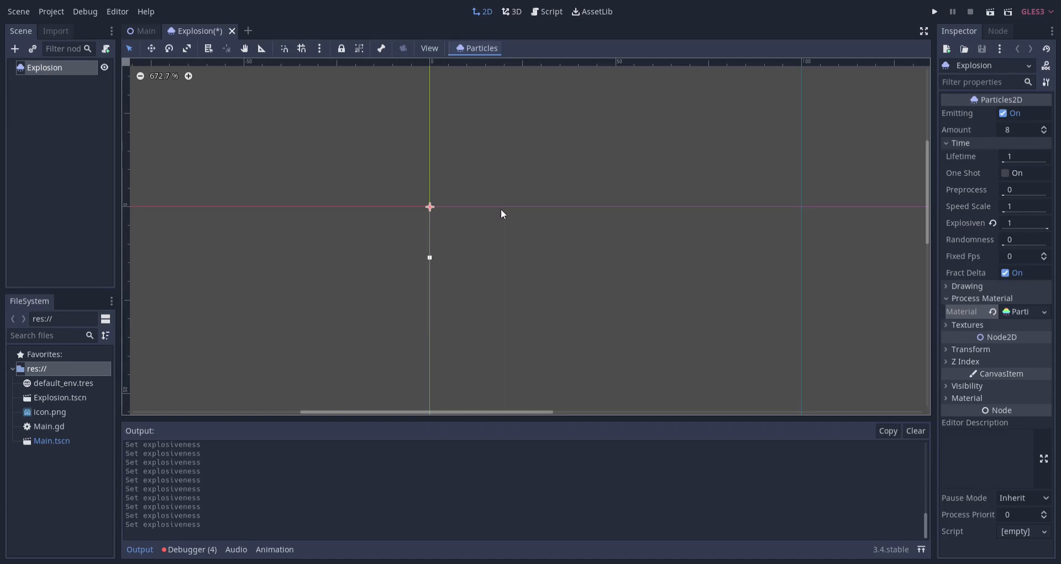
# Set the ParticlesMaterial emission shape to Sphere
pyautogui.click(1012, 311)
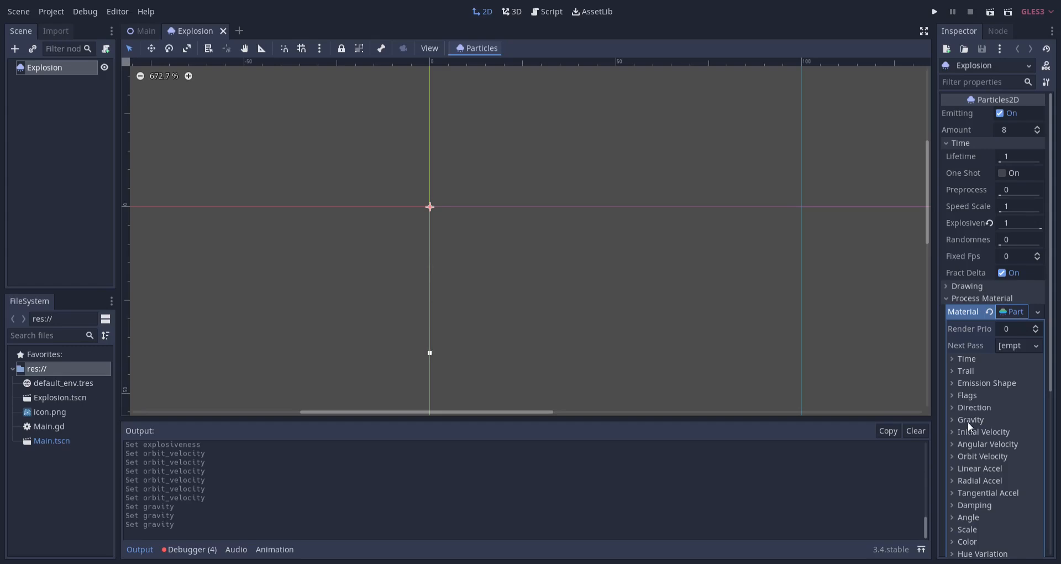
pyautogui.moveTo(979, 392)
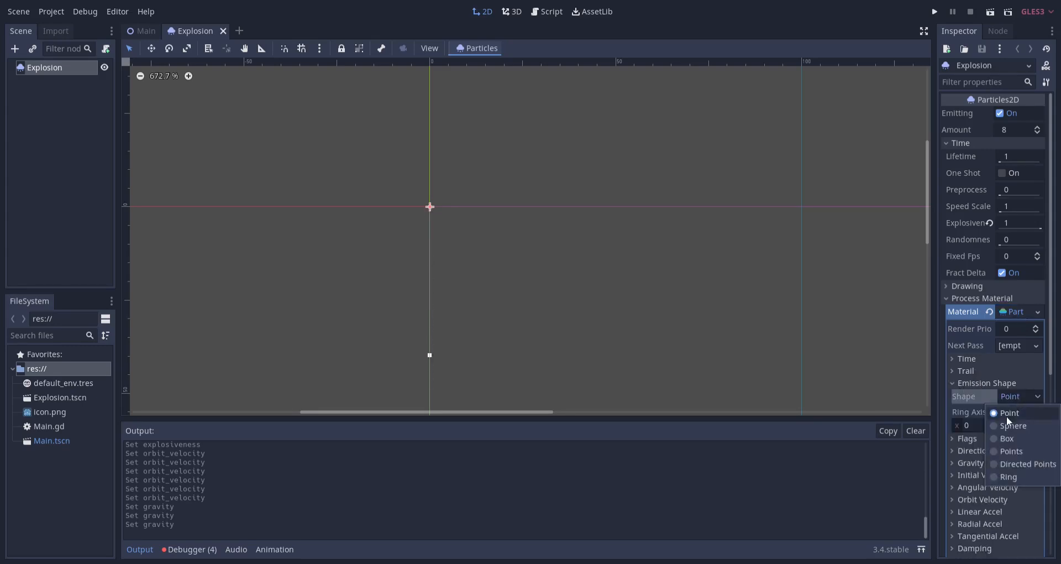
pyautogui.click(1013, 425)
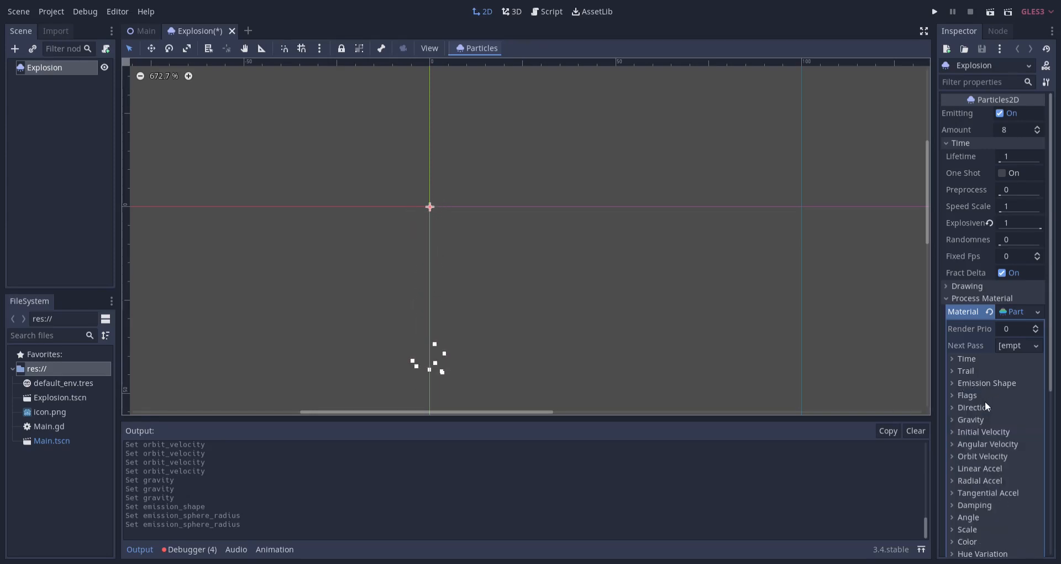
# Set the material's gravity to zero and initial velocity to 100
pyautogui.click(969, 419)
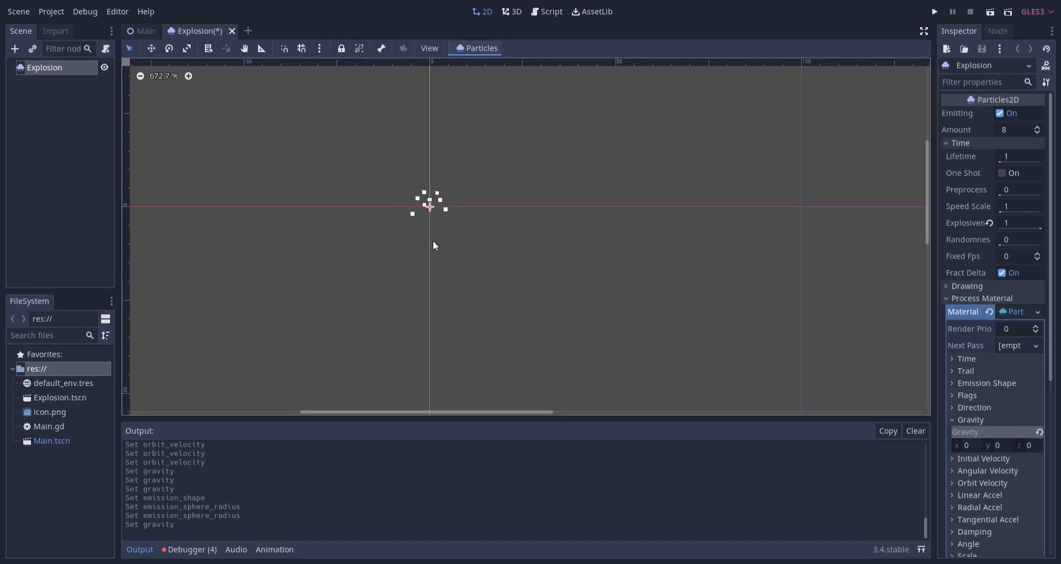
pyautogui.press('ctrl+s')
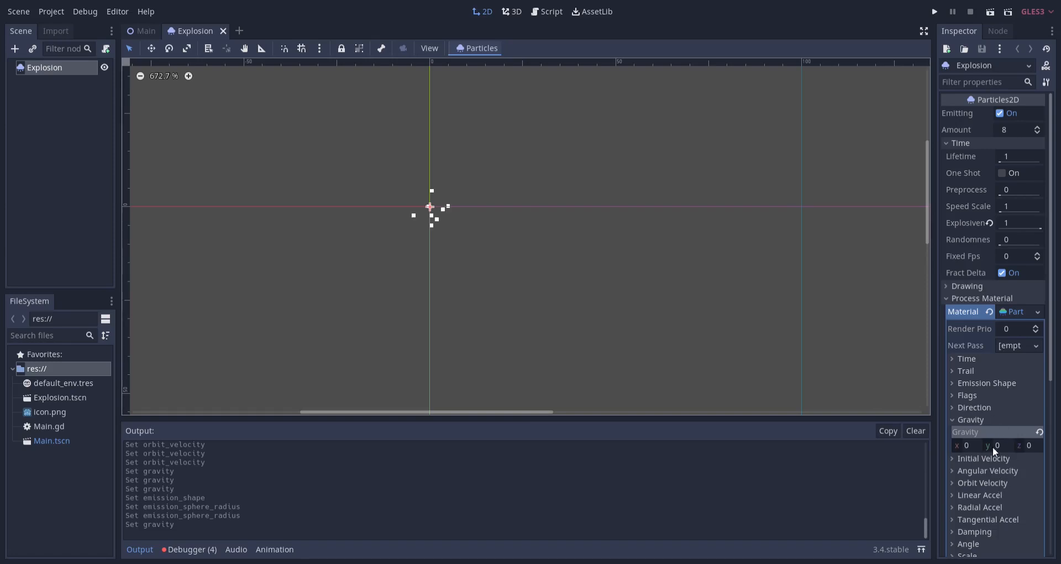
pyautogui.click(983, 458)
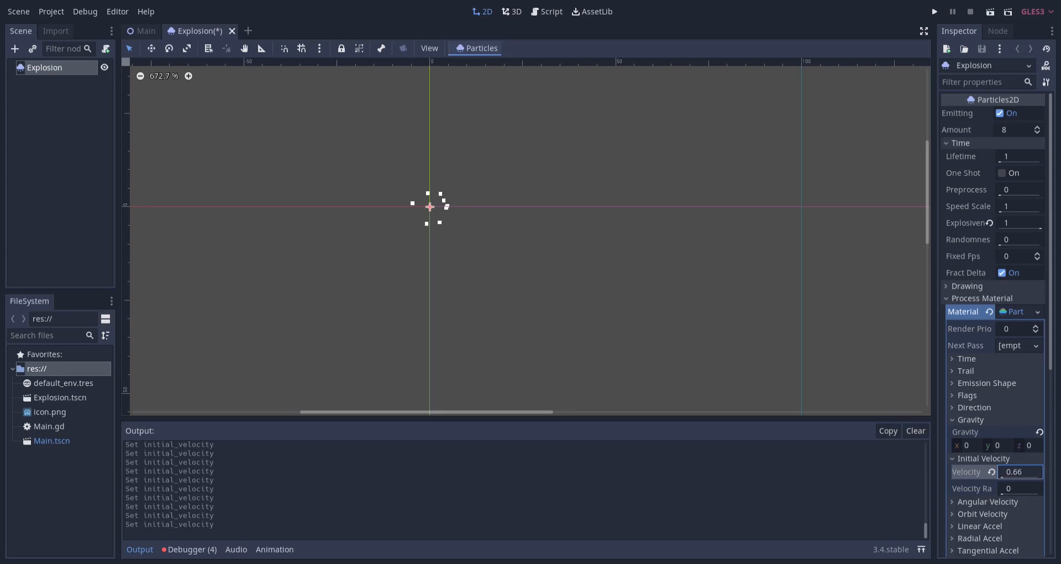
pyautogui.write('25.22')
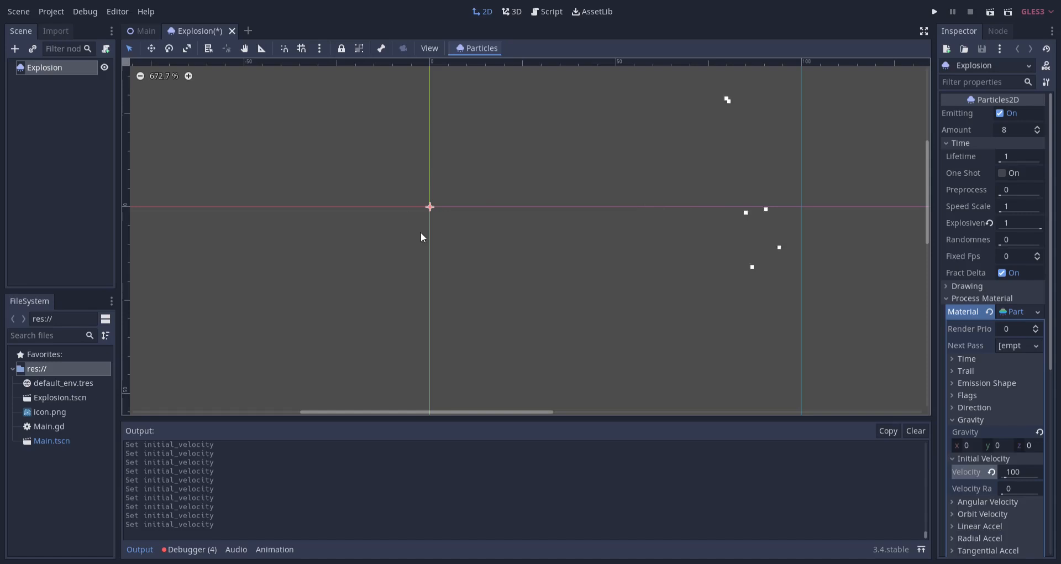
pyautogui.moveTo(636, 296)
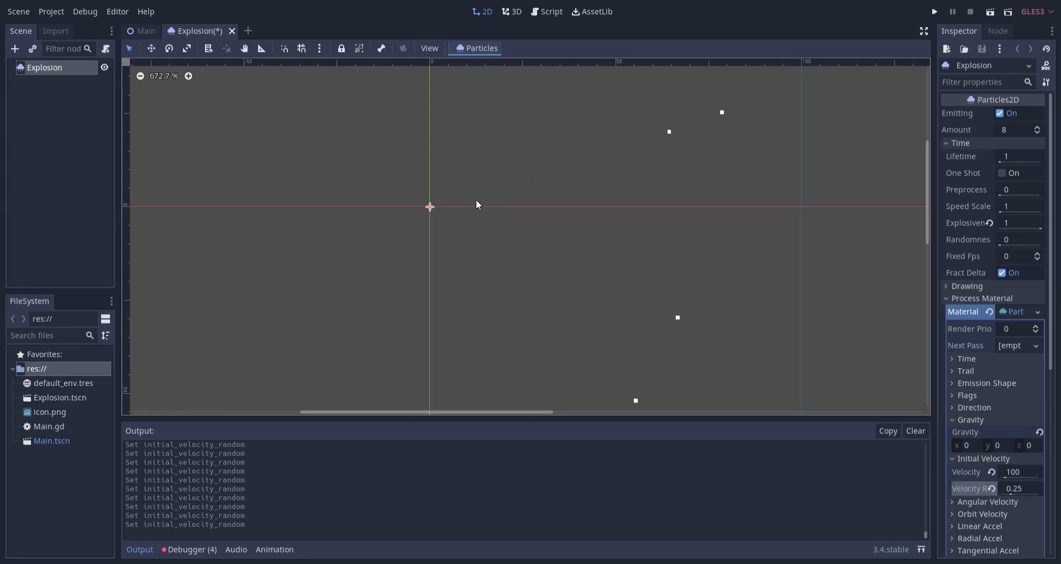
pyautogui.moveTo(826, 358)
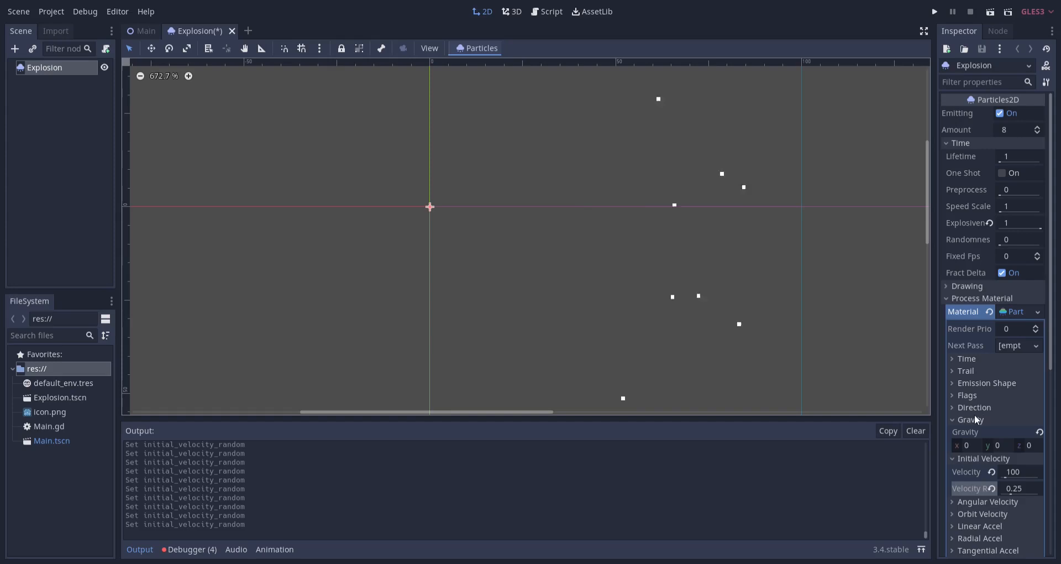
# Expand the material's Direction settings to raise the particle spread
pyautogui.scroll(-3)
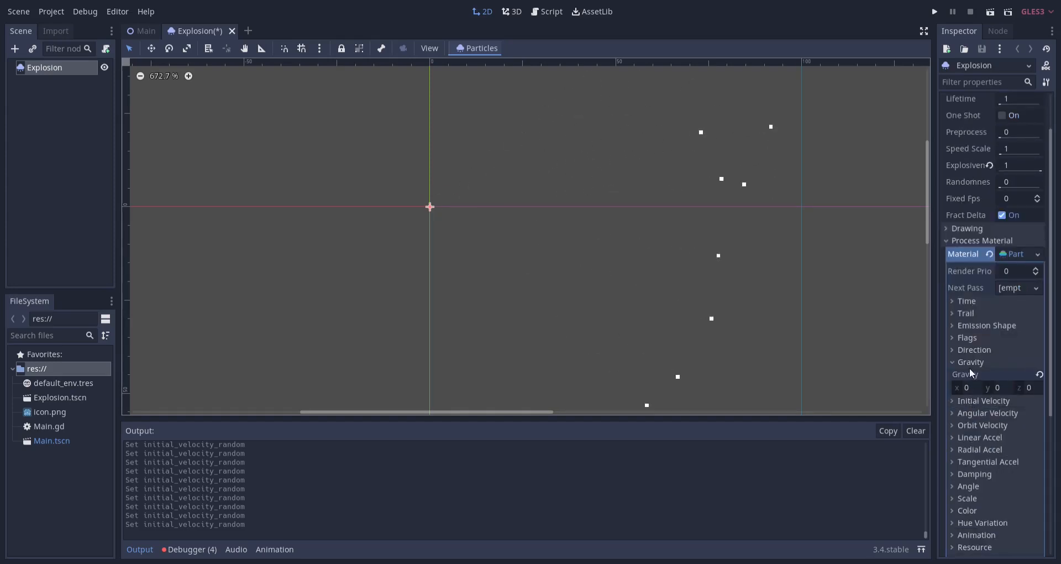
pyautogui.click(973, 349)
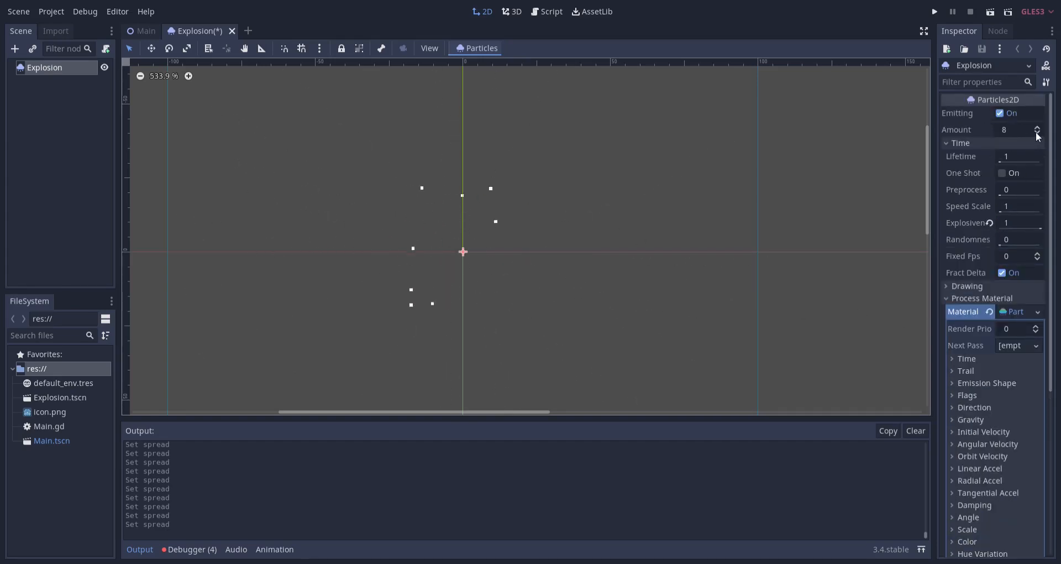
# Raise the emitter's Amount from 8 to 16 with the spinner arrows
pyautogui.click(1036, 127)
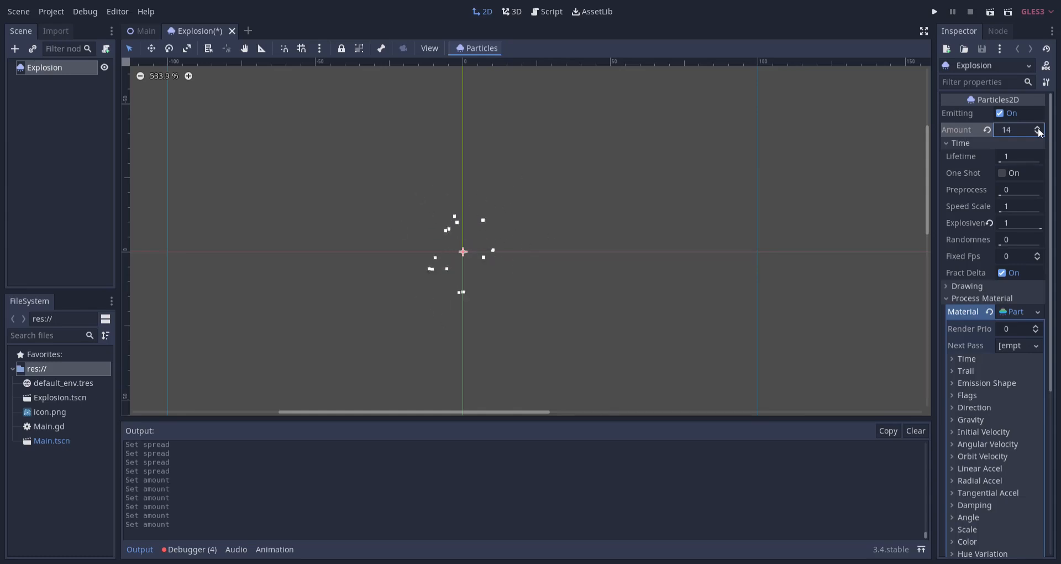
pyautogui.click(1037, 127)
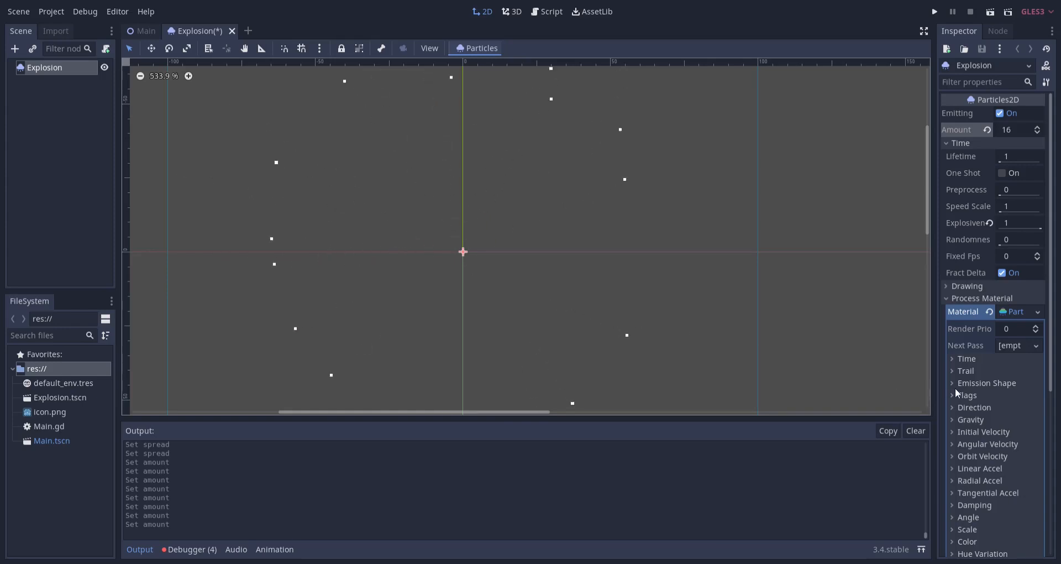
# Set particle scale 2 and scale random 1, and add a Scale Curve that shrinks them
pyautogui.scroll(-3)
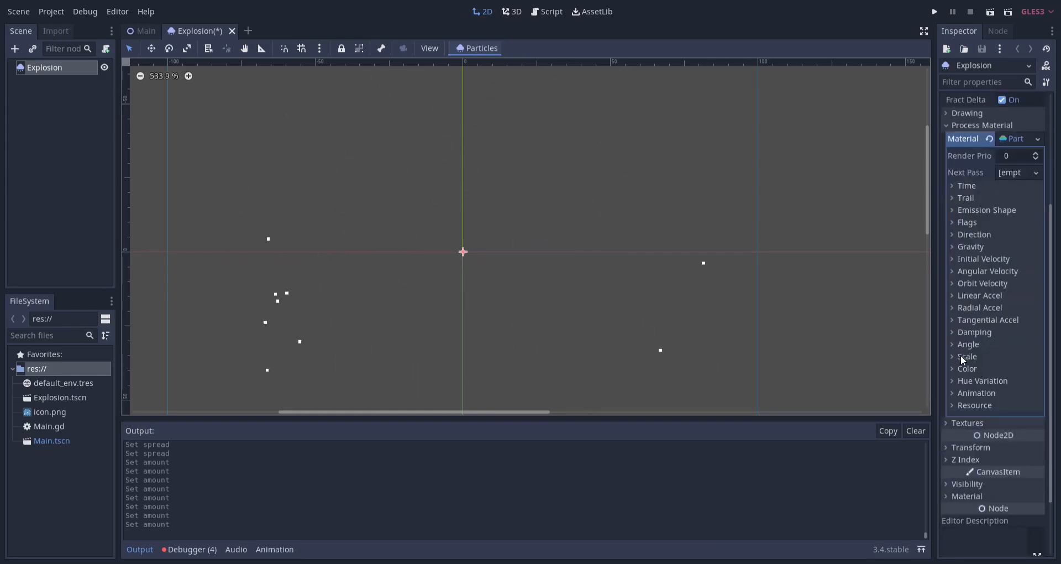
pyautogui.click(967, 355)
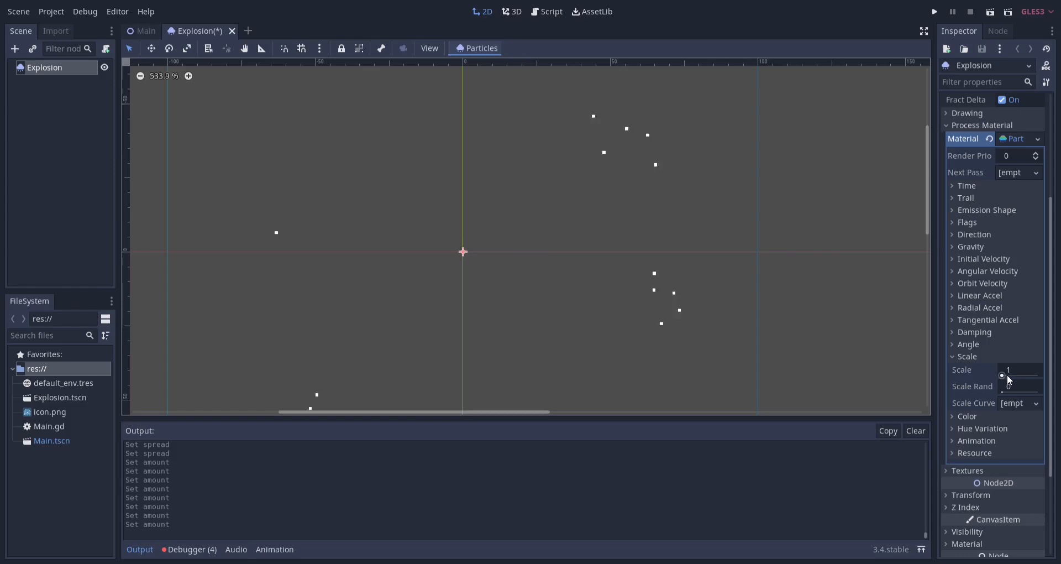
pyautogui.click(1018, 370)
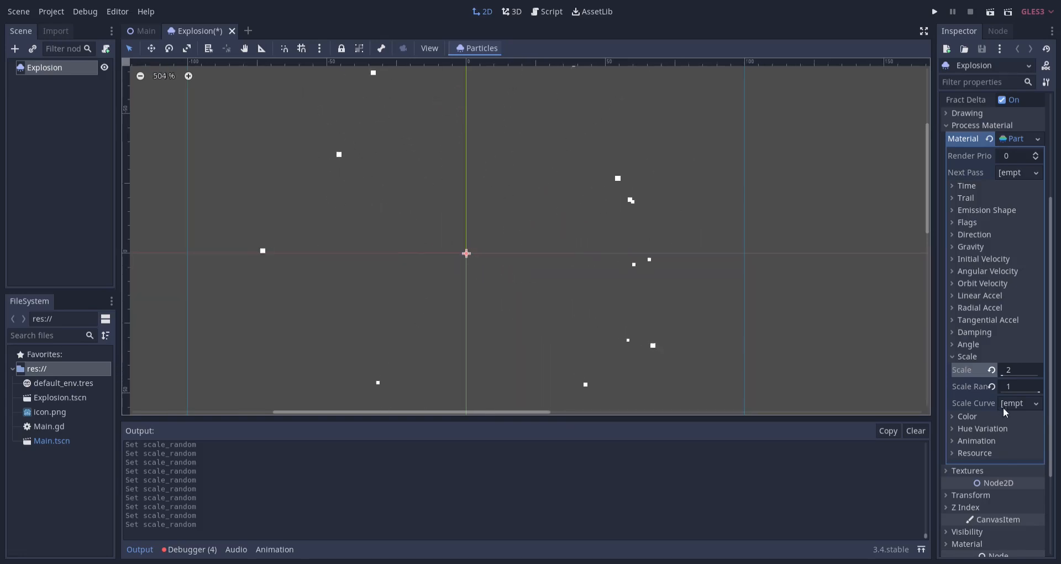
pyautogui.click(1018, 403)
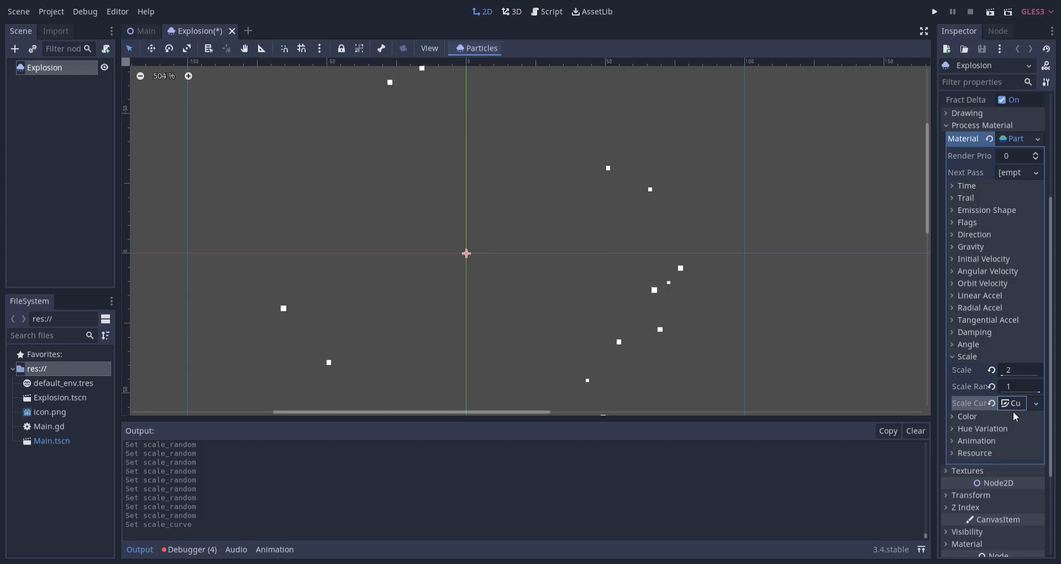
pyautogui.click(974, 403)
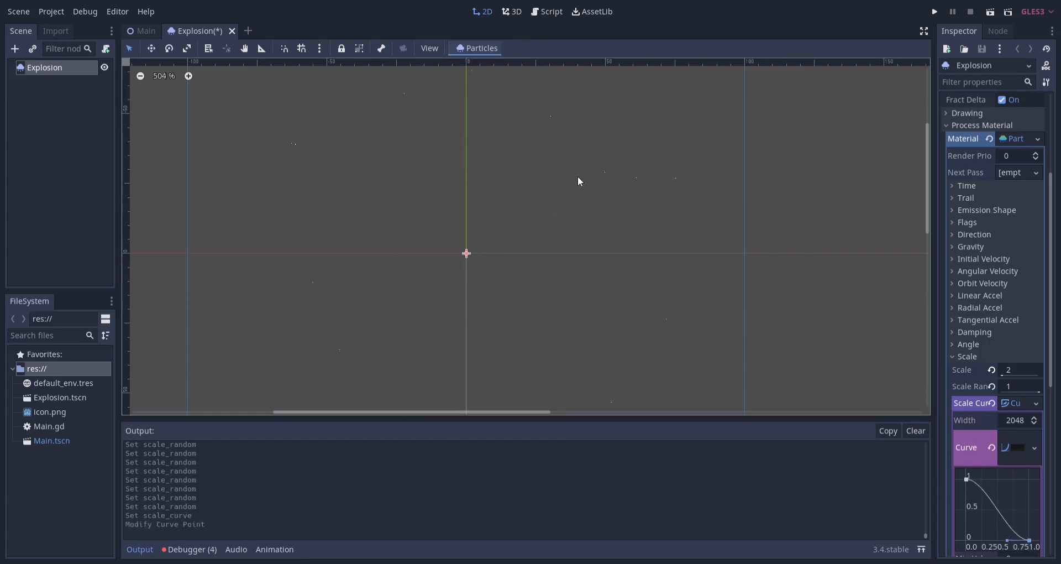
pyautogui.moveTo(476, 245)
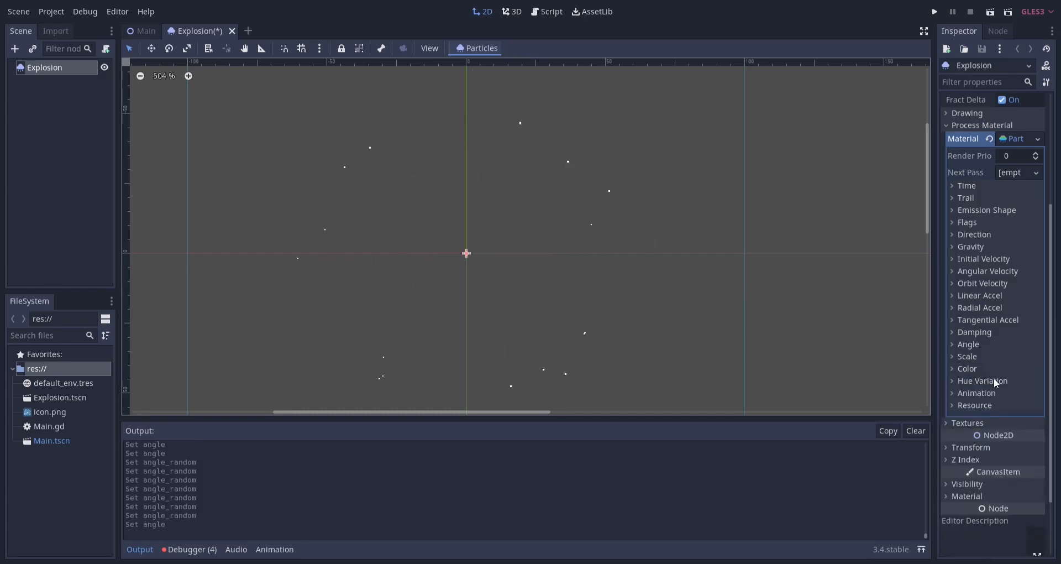
# Add a New CurveTexture as the particles' Angle Curve and edit it
pyautogui.click(968, 343)
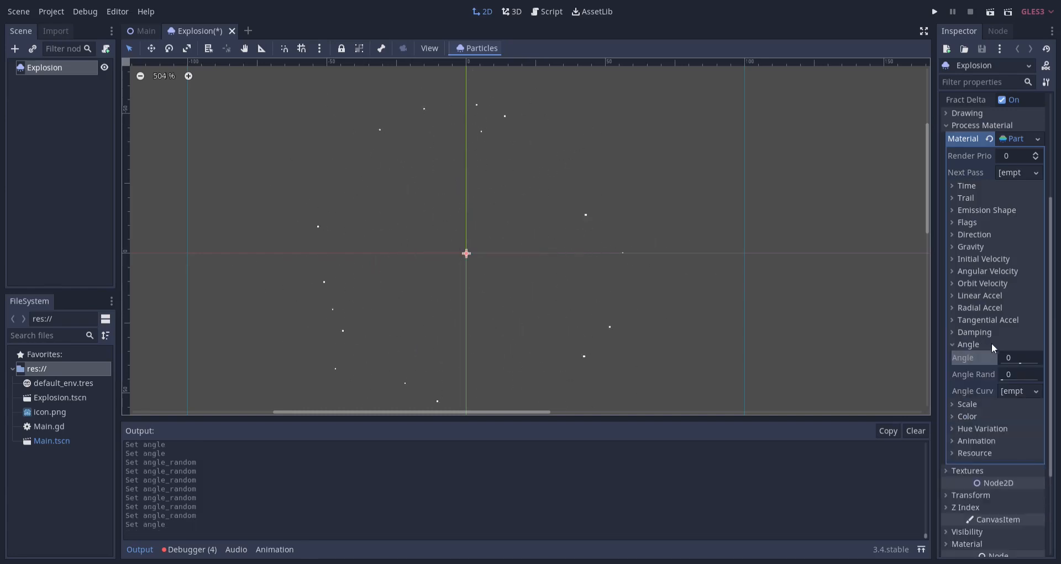
pyautogui.click(1018, 391)
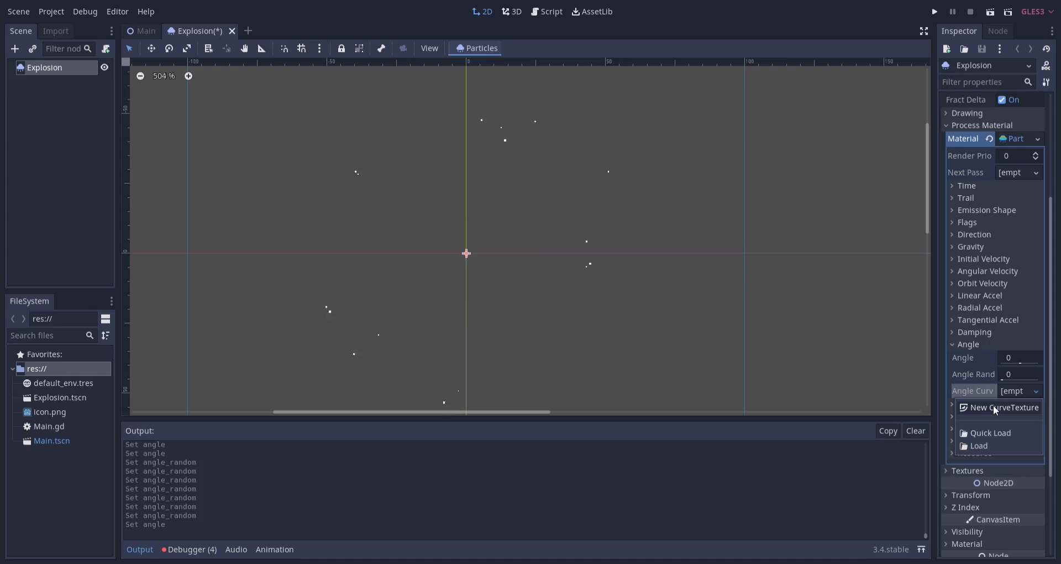
pyautogui.click(1003, 407)
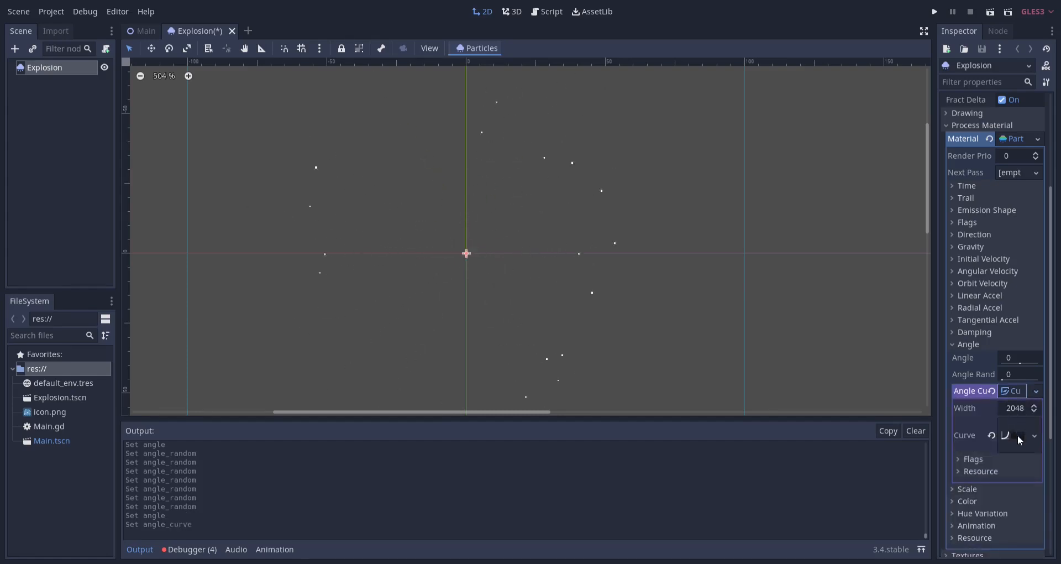
pyautogui.click(1010, 435)
pyautogui.write('4')
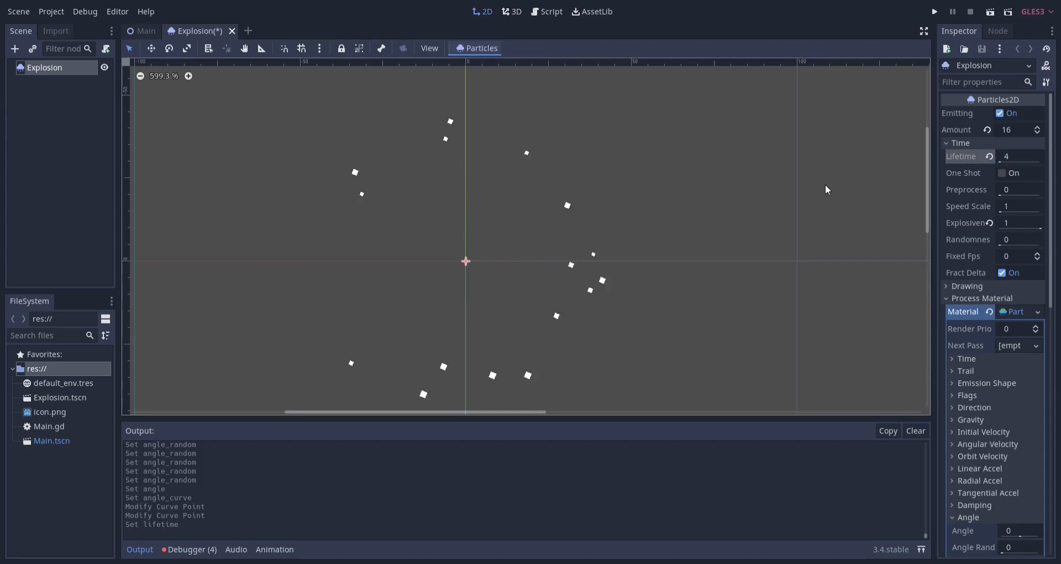
# Set the Explosion particles' Lifetime to 2 and Amount to 25 in the Inspector
pyautogui.scroll(-3)
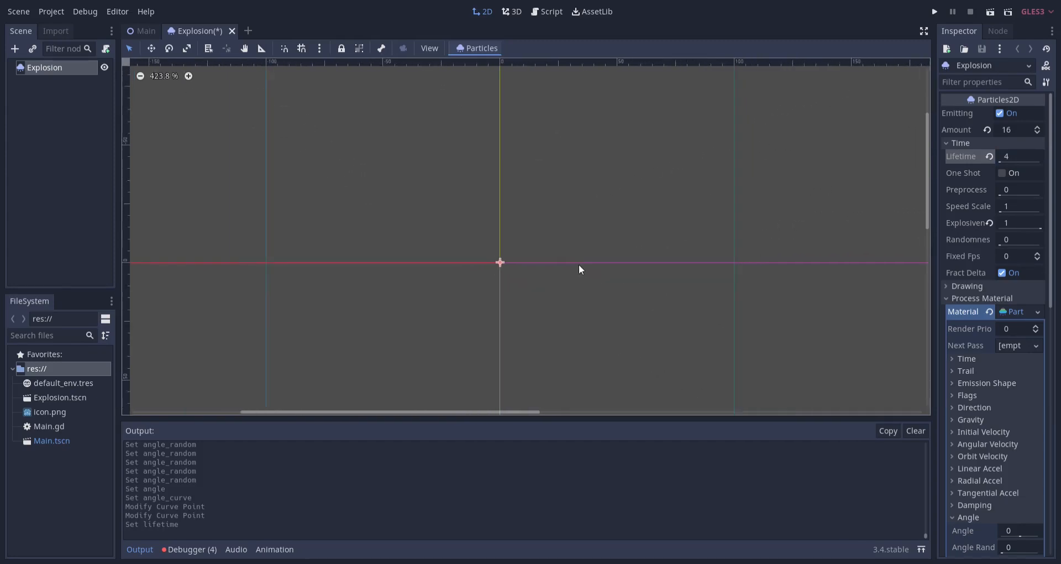
pyautogui.scroll(3)
pyautogui.write('2')
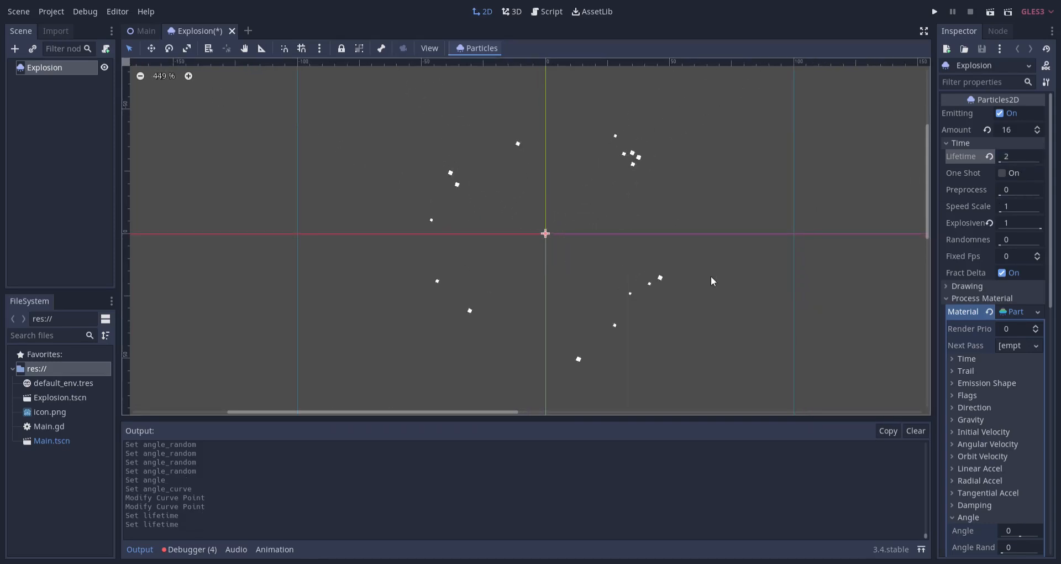
pyautogui.moveTo(624, 217)
pyautogui.write('25')
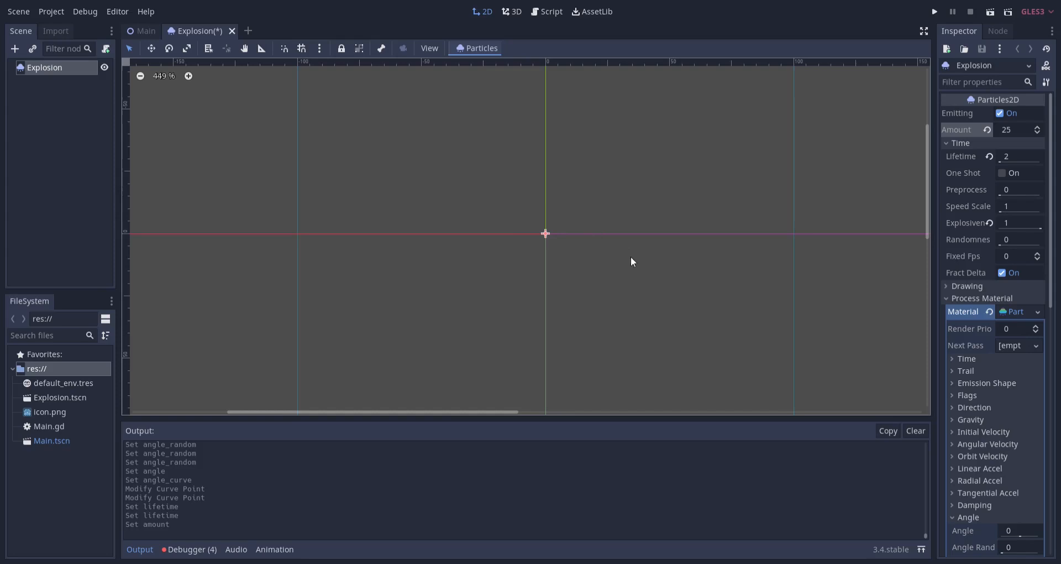
pyautogui.moveTo(555, 246)
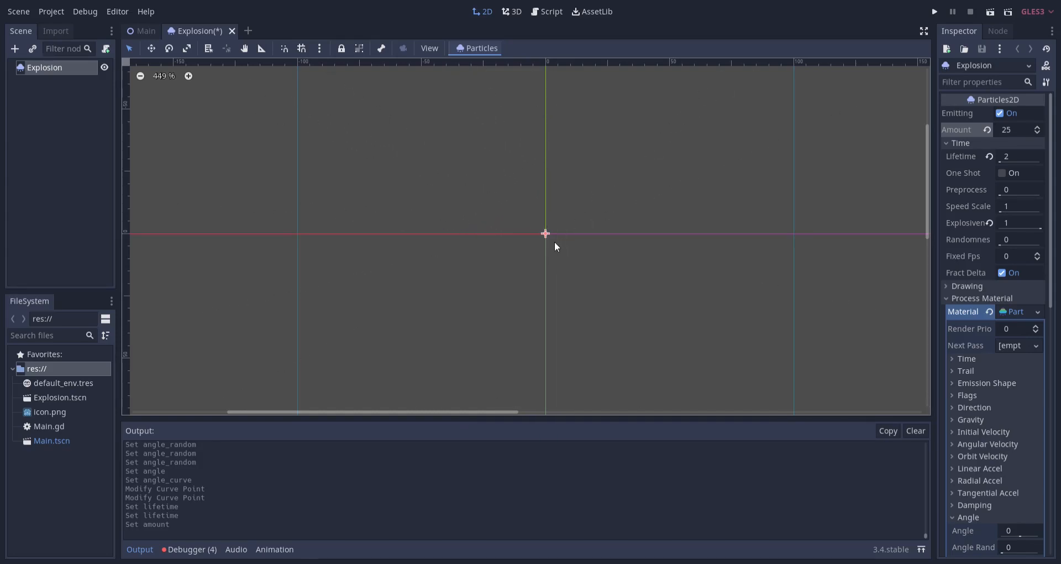
pyautogui.moveTo(686, 316)
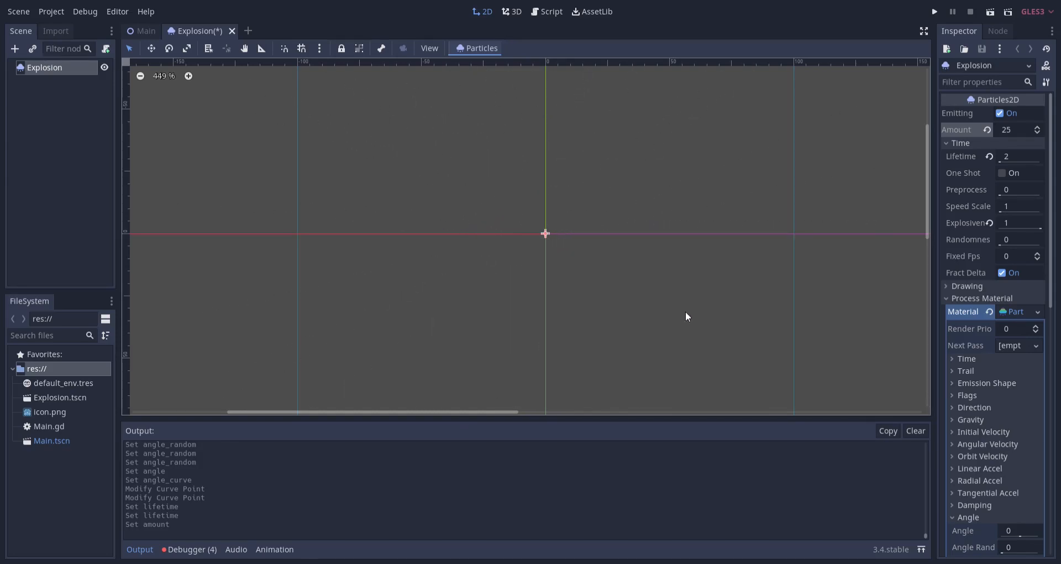
pyautogui.moveTo(980, 336)
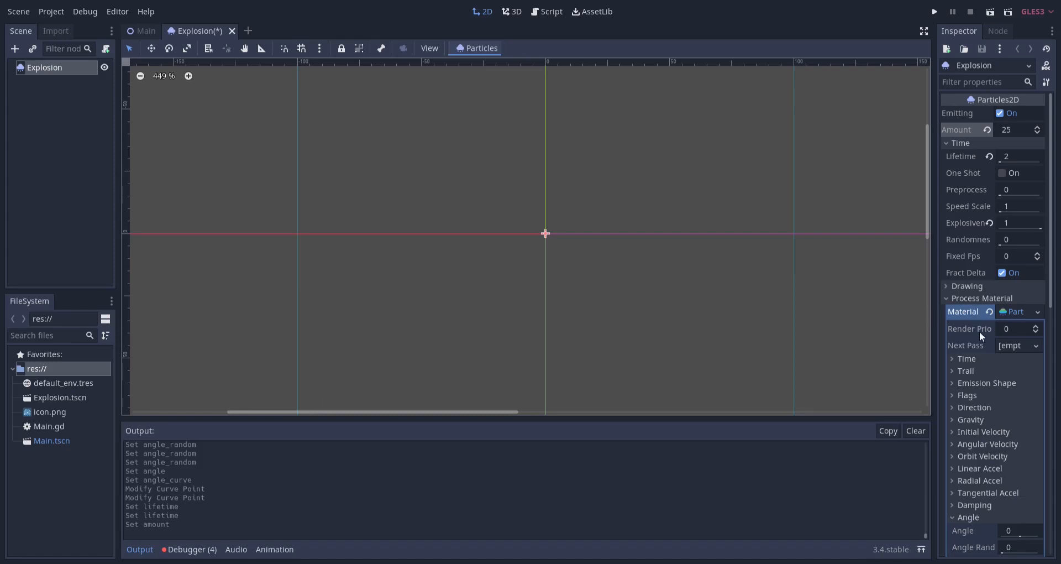
# Set Color Ramp to a New GradientTexture and give that texture a New Gradient
pyautogui.scroll(-3)
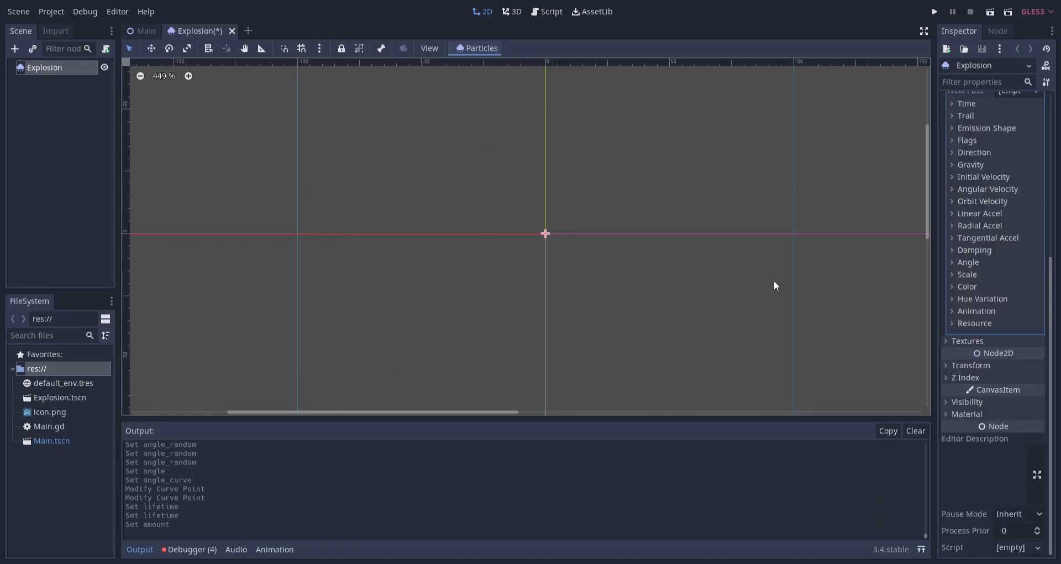
pyautogui.click(966, 286)
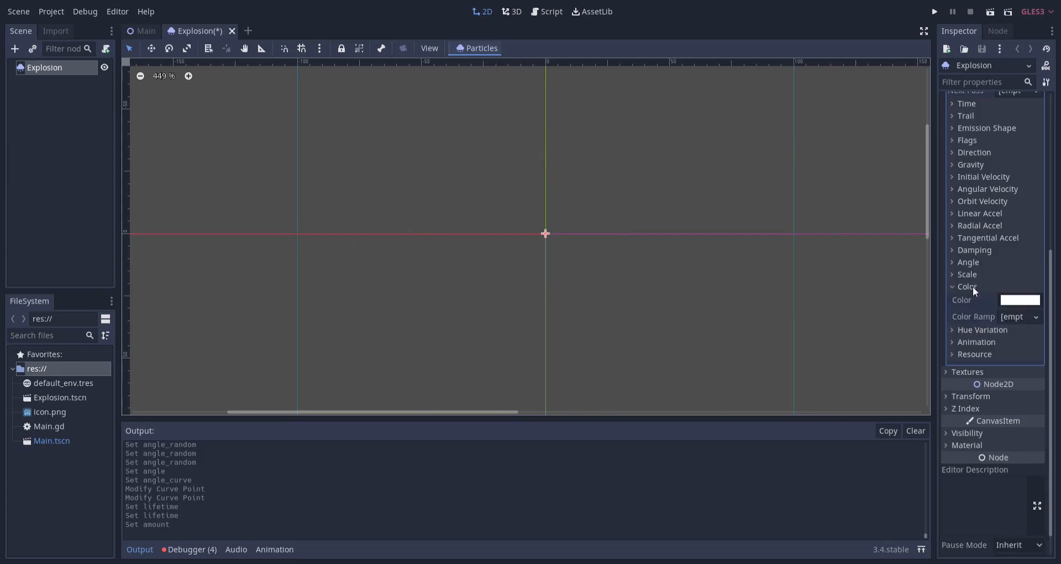
pyautogui.click(1019, 316)
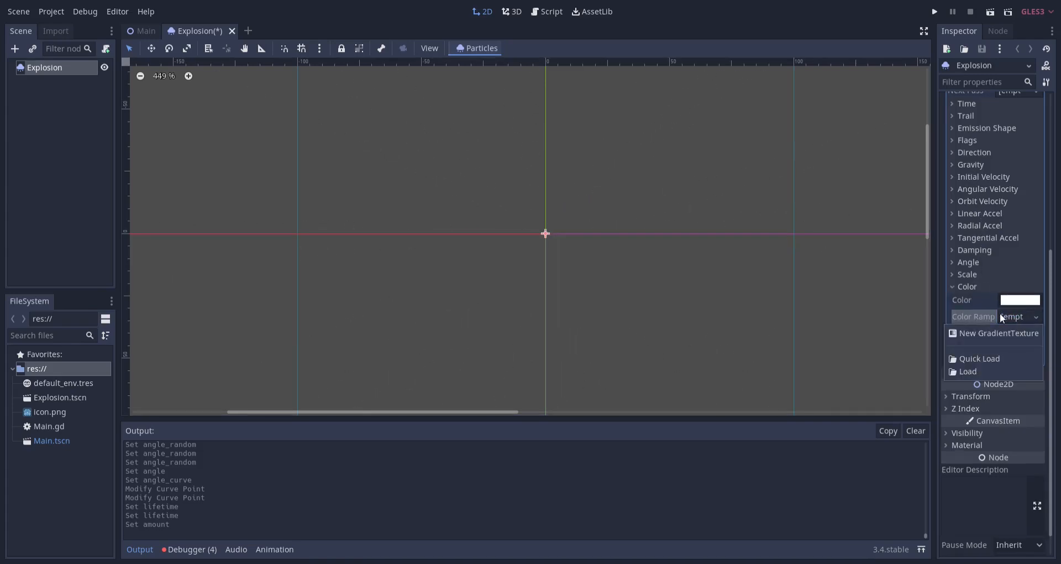
pyautogui.click(998, 333)
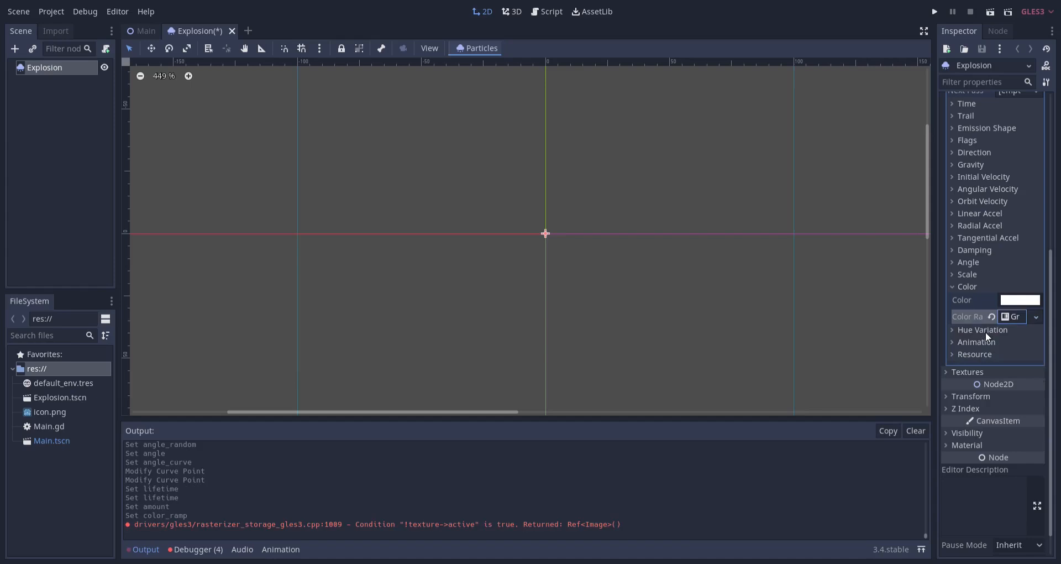
pyautogui.click(1015, 316)
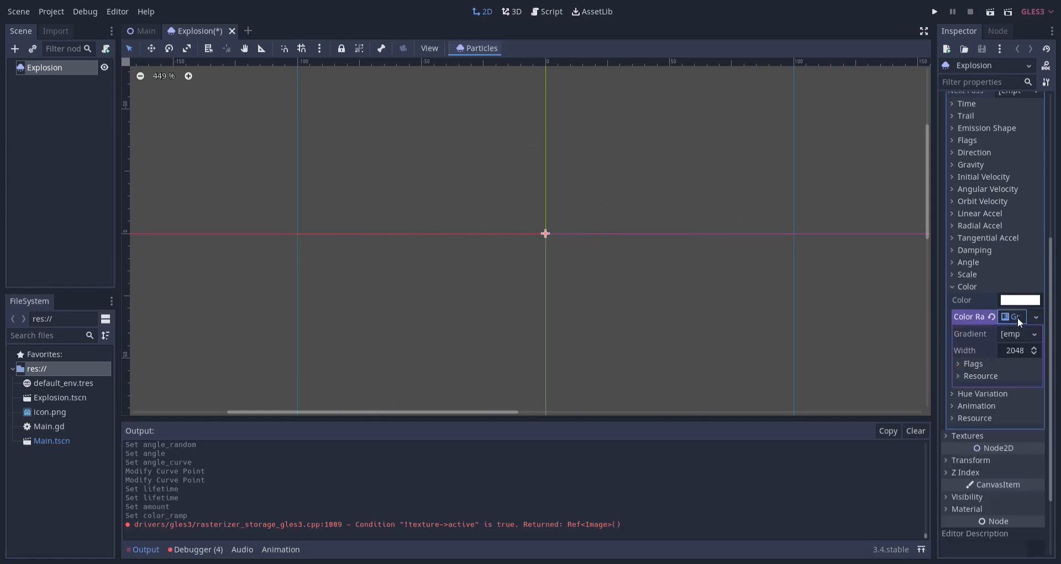
pyautogui.click(1030, 334)
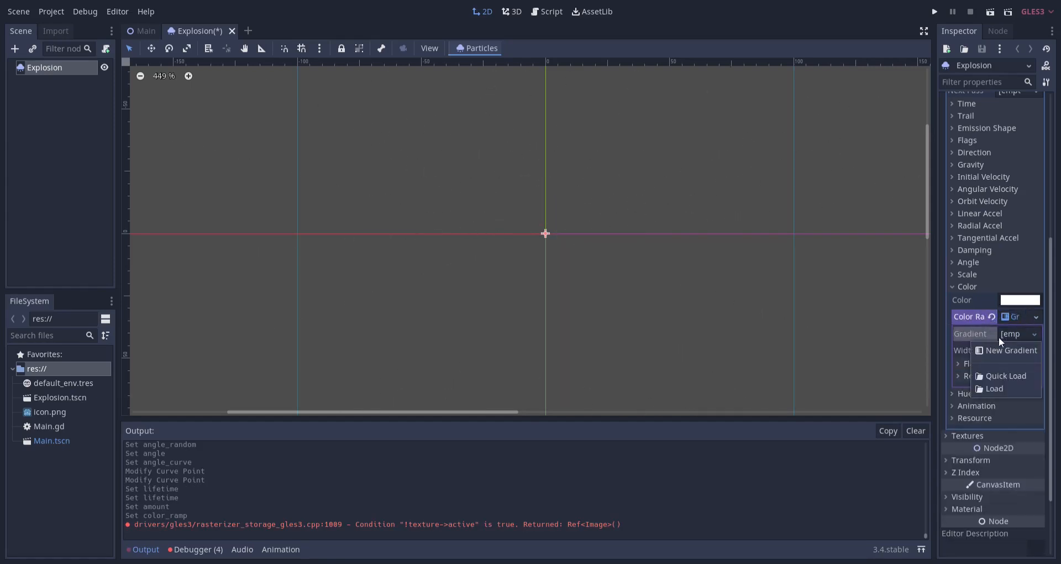
pyautogui.click(1011, 350)
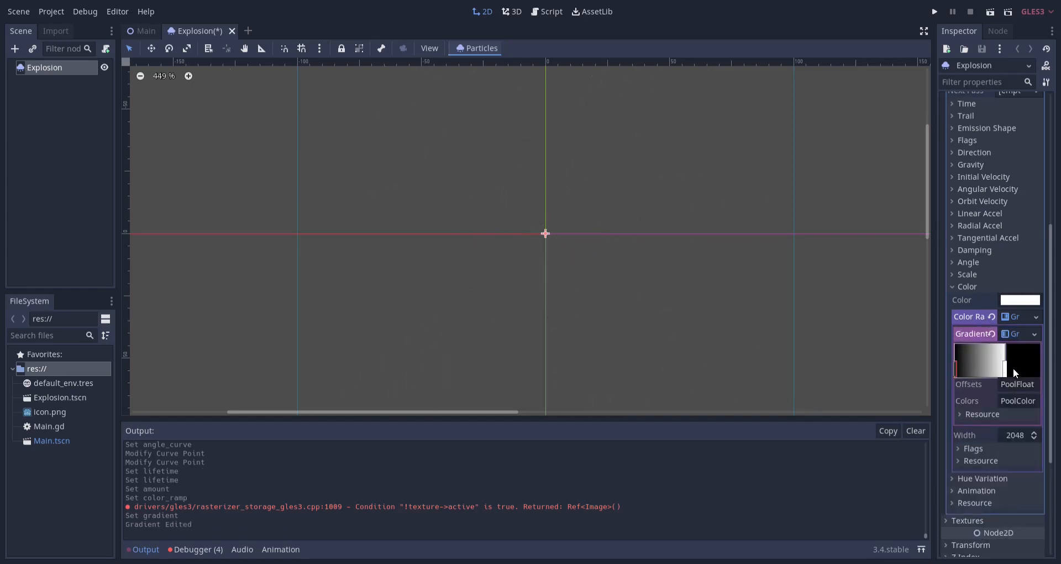
# Change the gradient's first stop from black to pure red (ff0000)
pyautogui.click(991, 368)
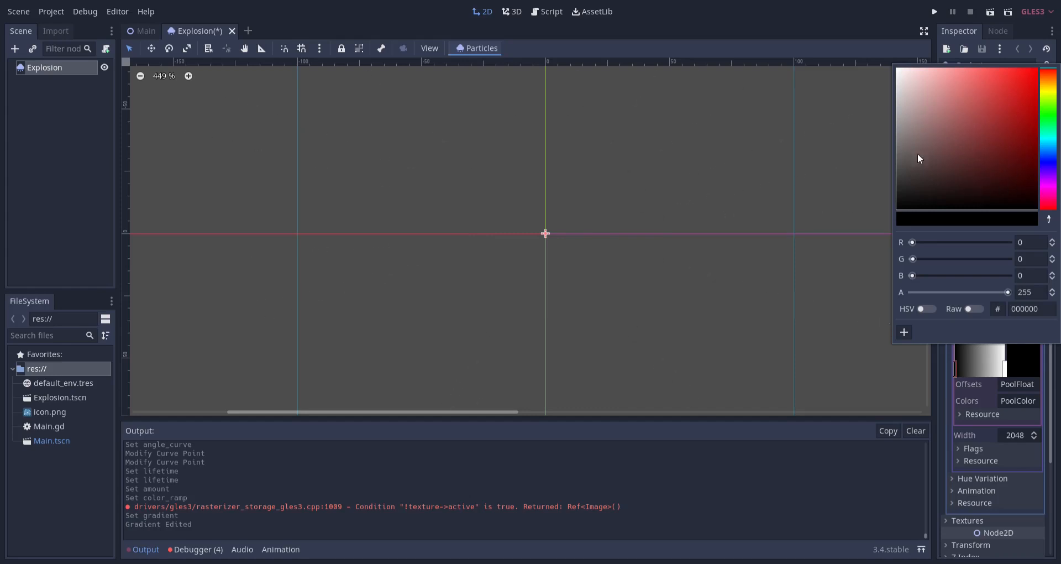
pyautogui.moveTo(980, 156)
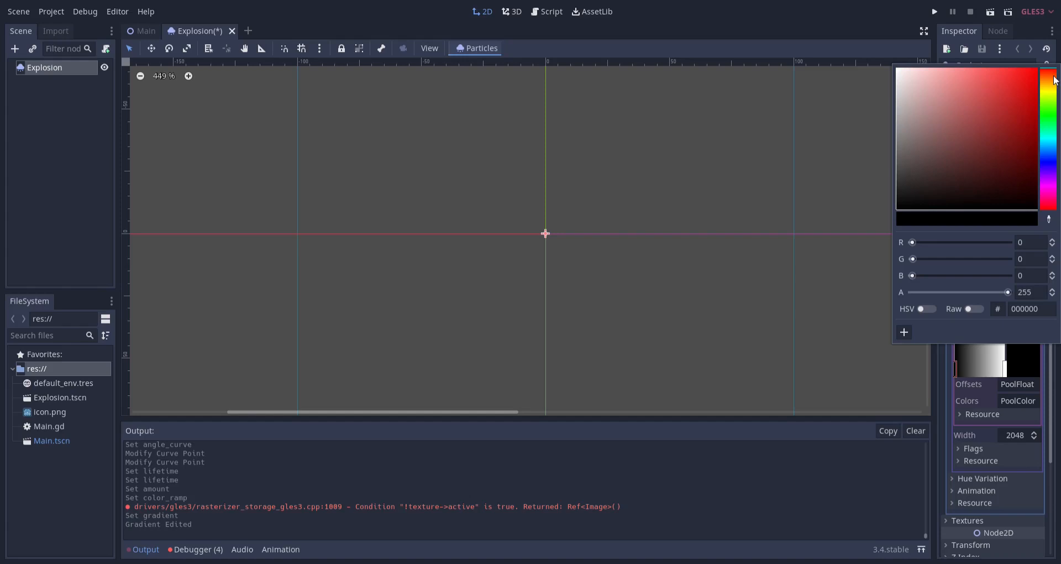
pyautogui.click(1052, 76)
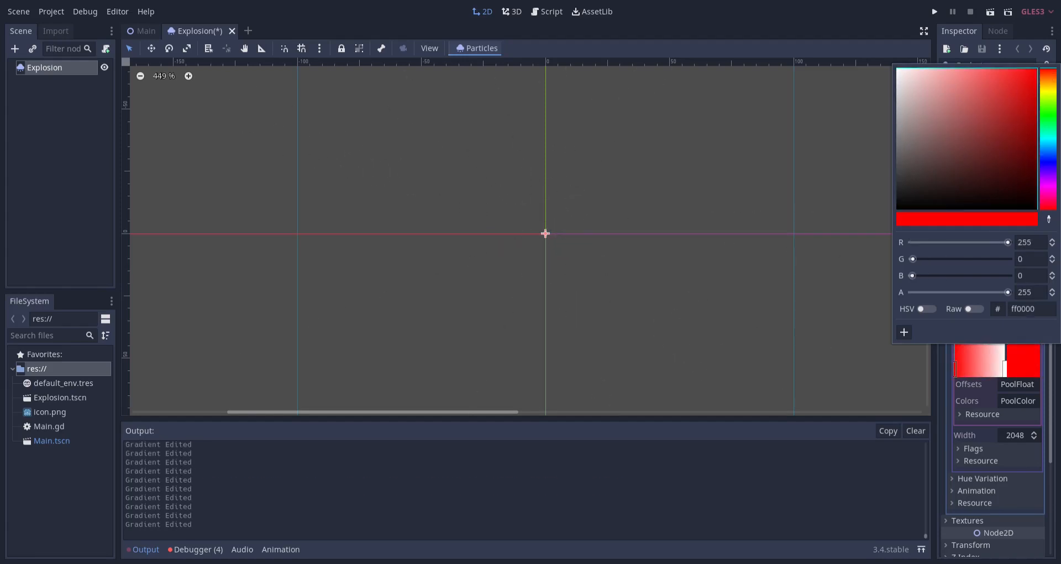
pyautogui.moveTo(874, 286)
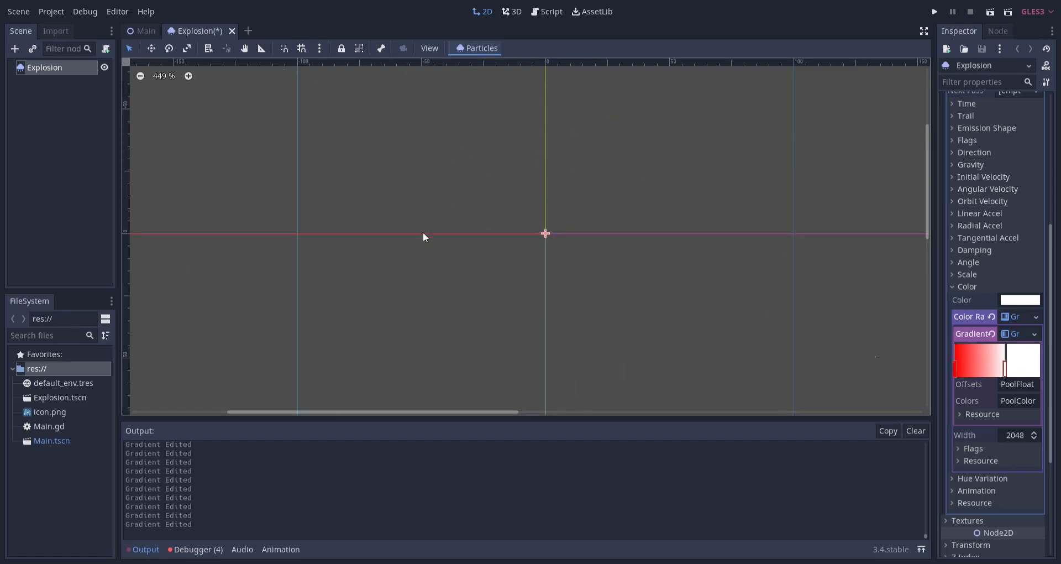
pyautogui.moveTo(1006, 372)
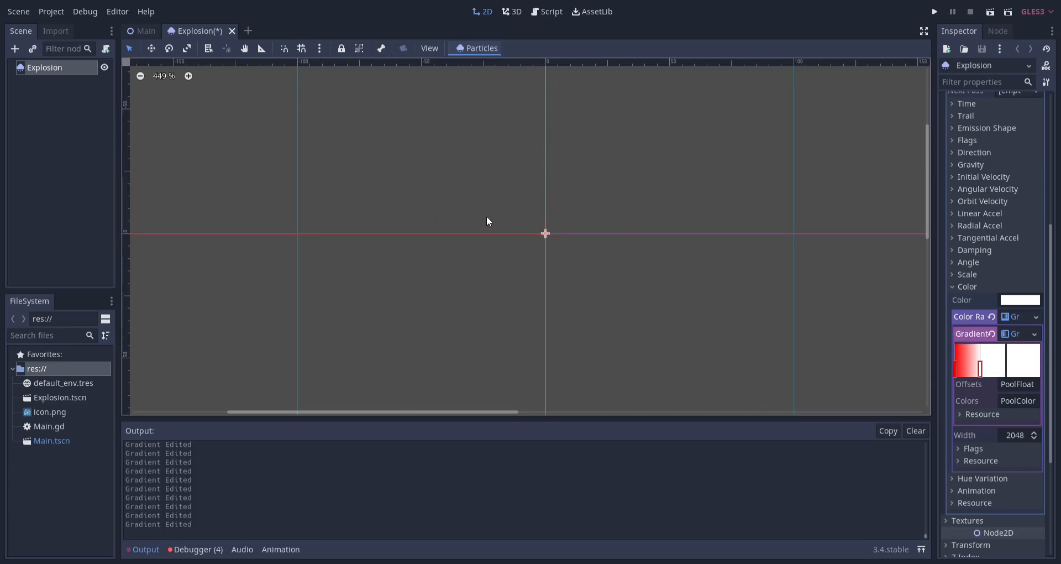
pyautogui.moveTo(1021, 350)
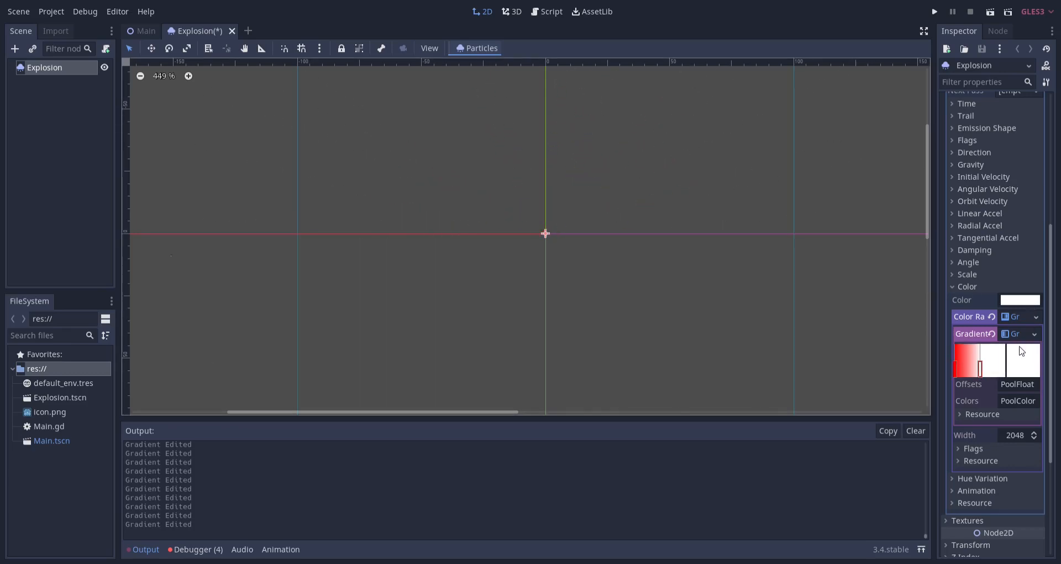
# Add a gradient stop near the end and colour it yellow (ffcb00)
pyautogui.click(1006, 365)
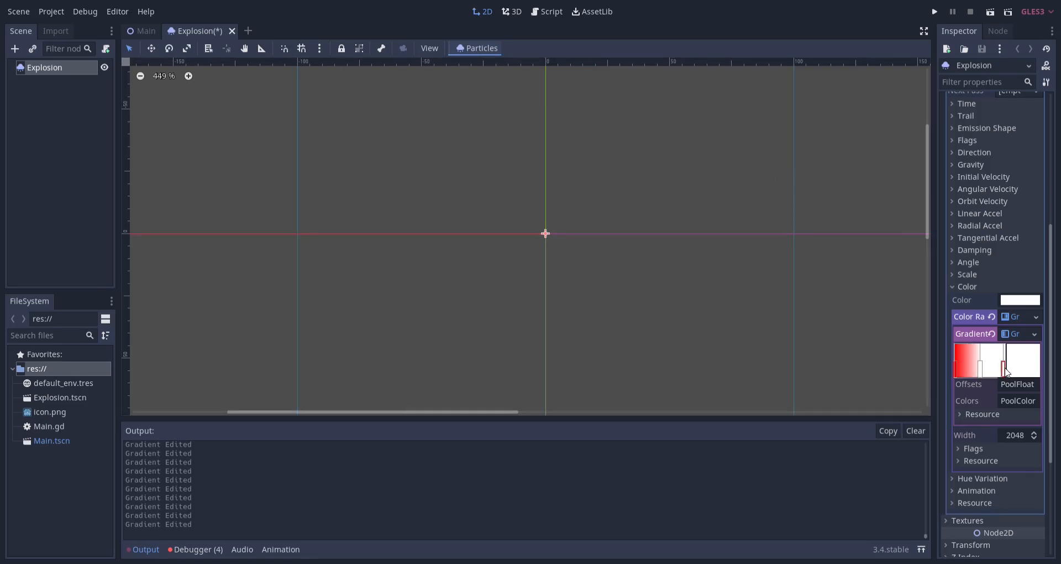
pyautogui.click(1020, 300)
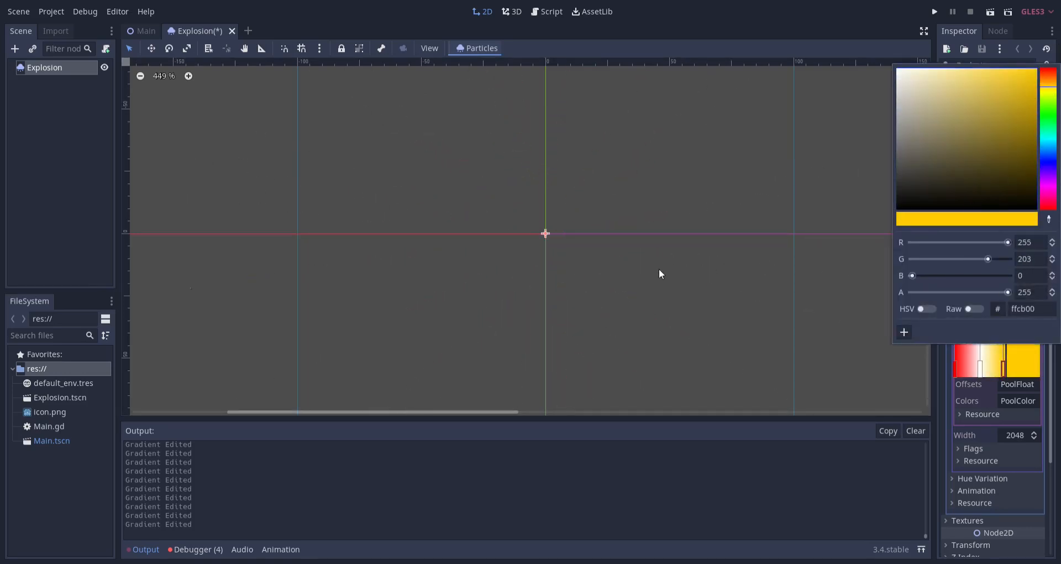
pyautogui.moveTo(690, 279)
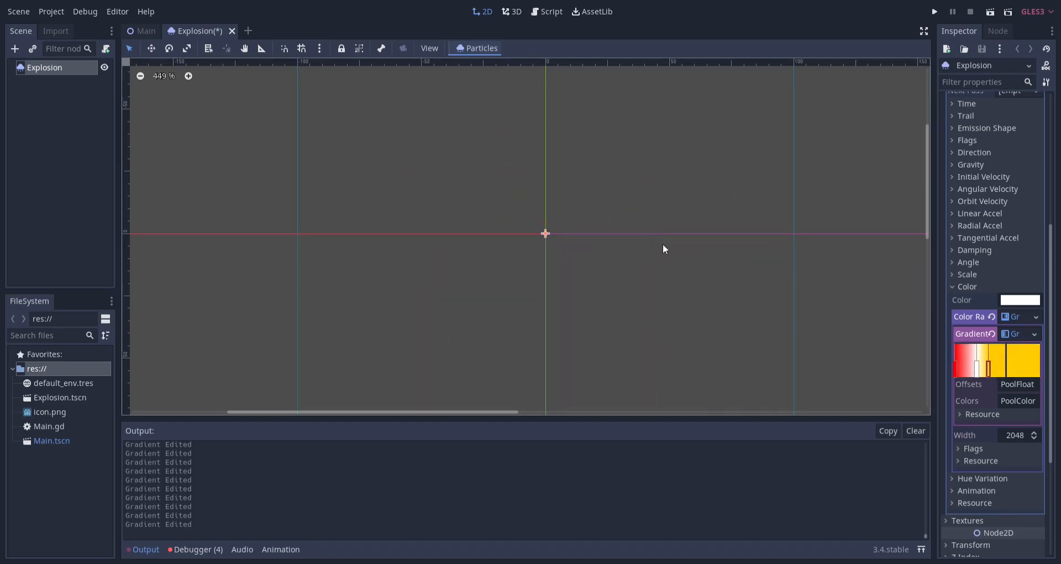
pyautogui.moveTo(940, 204)
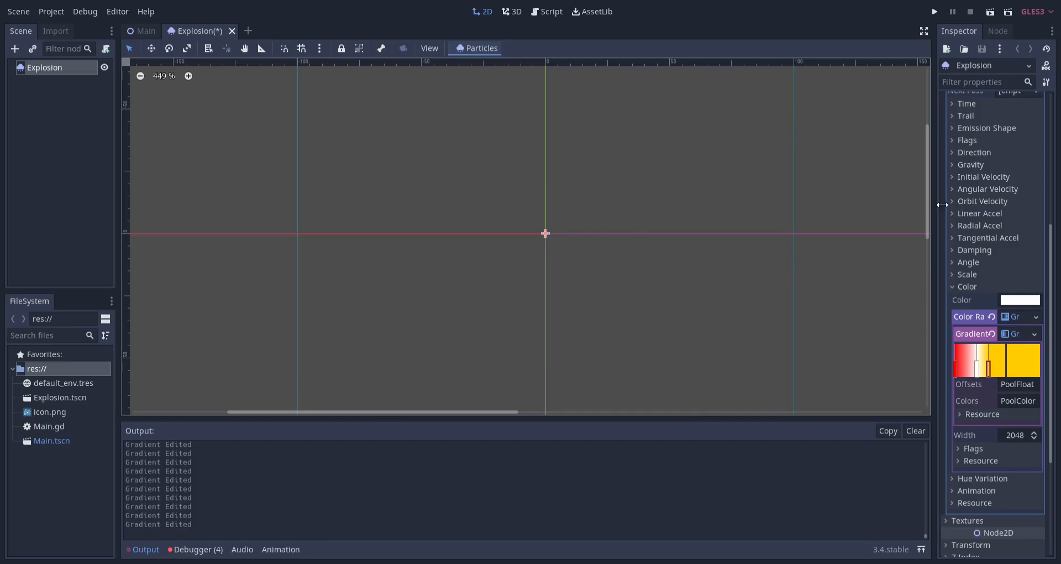
pyautogui.moveTo(986, 203)
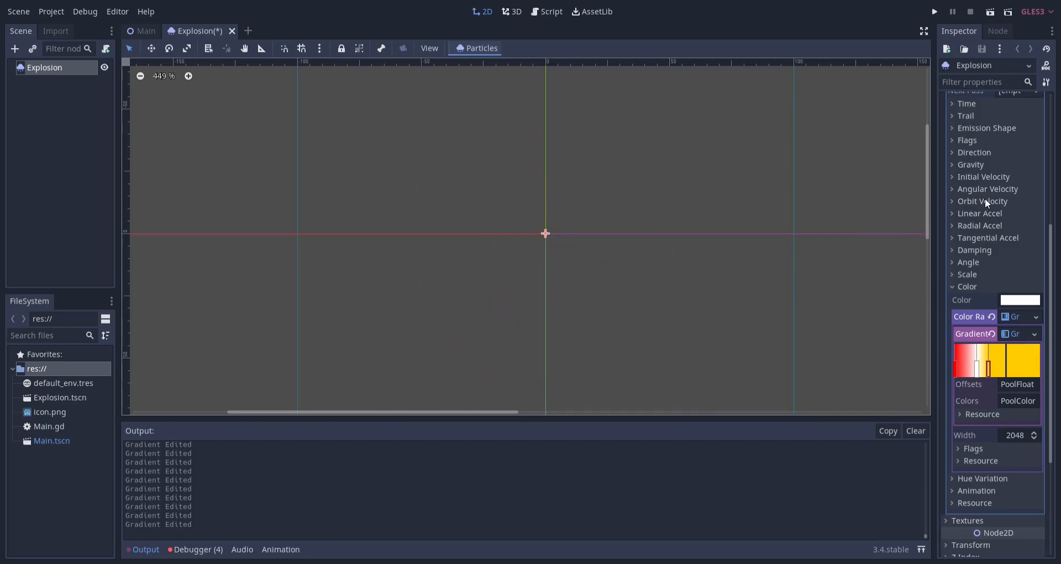
# Set Initial Velocity to 150, save the Explosion scene, and return to the Main scene
pyautogui.click(984, 177)
pyautogui.write('150')
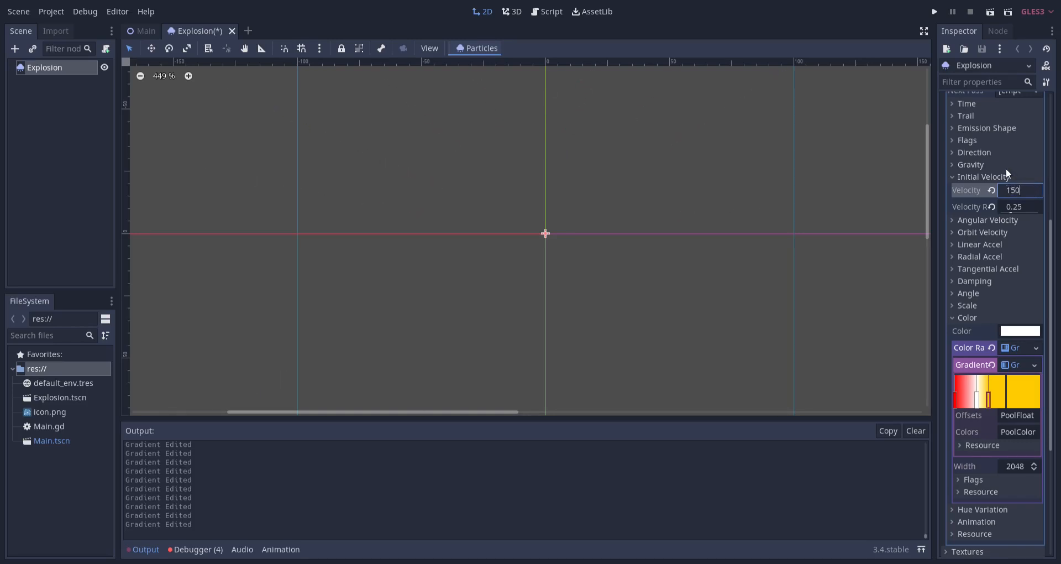
pyautogui.press('Return')
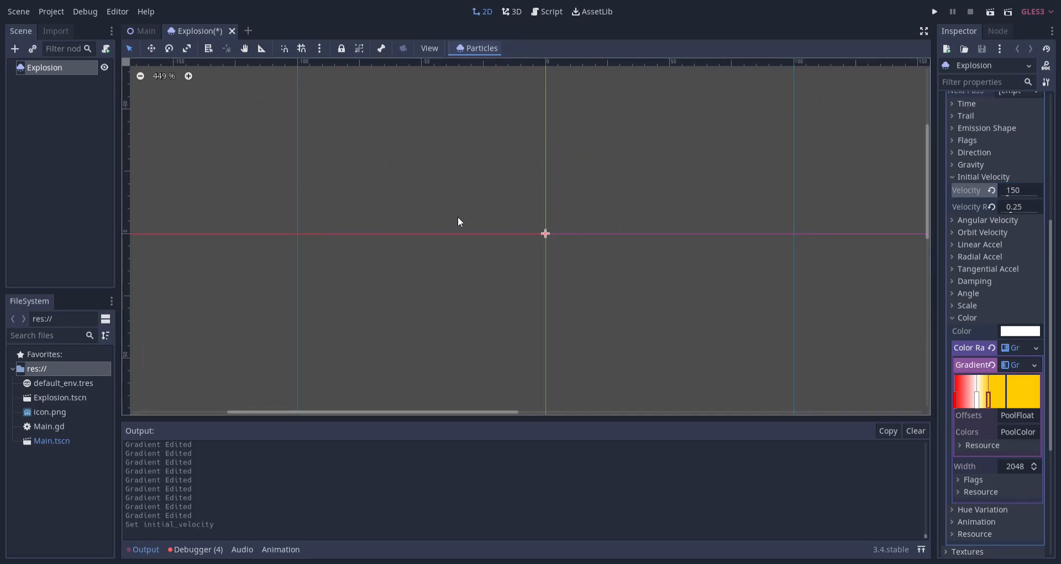
pyautogui.moveTo(541, 186)
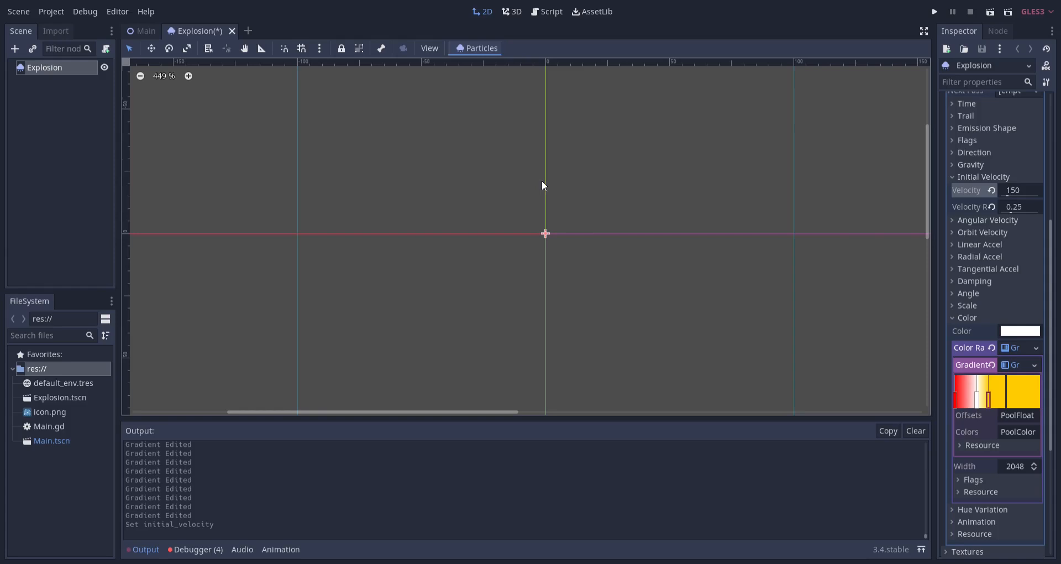
pyautogui.press('ctrl+s')
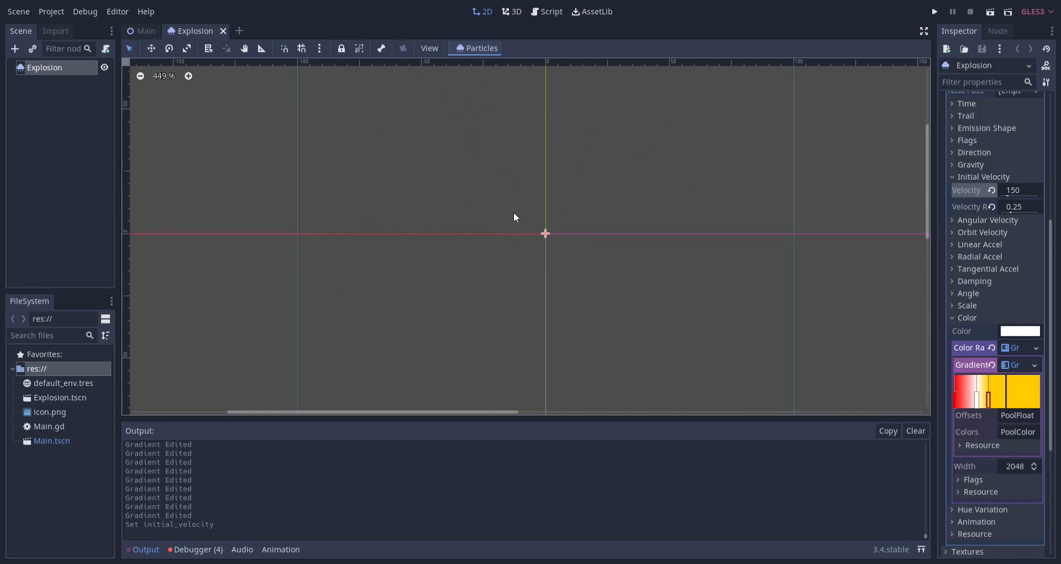
pyautogui.click(145, 30)
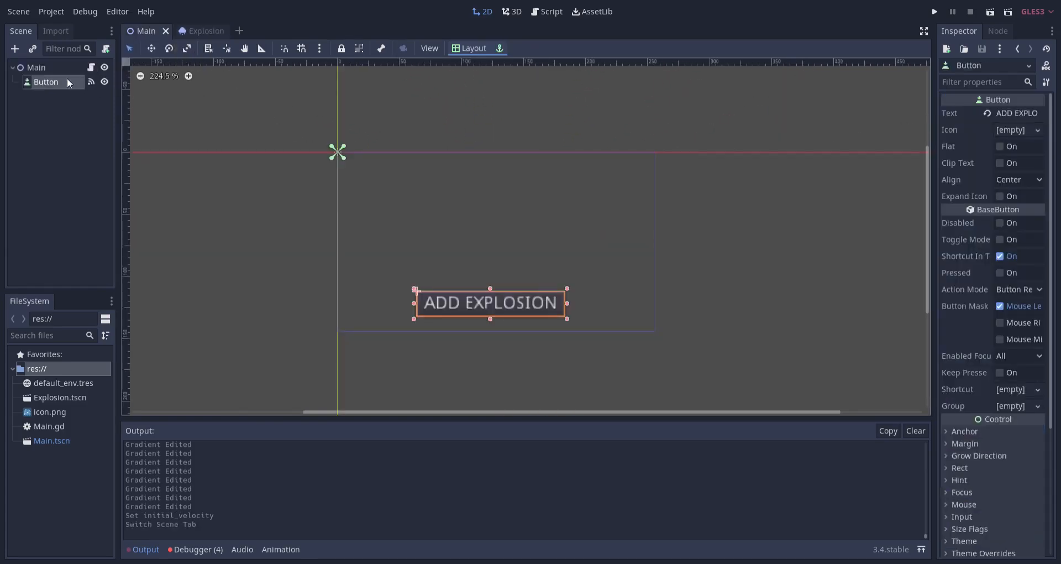
# In Main.gd, add a variable that preloads the Explosion scene and instances it
pyautogui.click(549, 12)
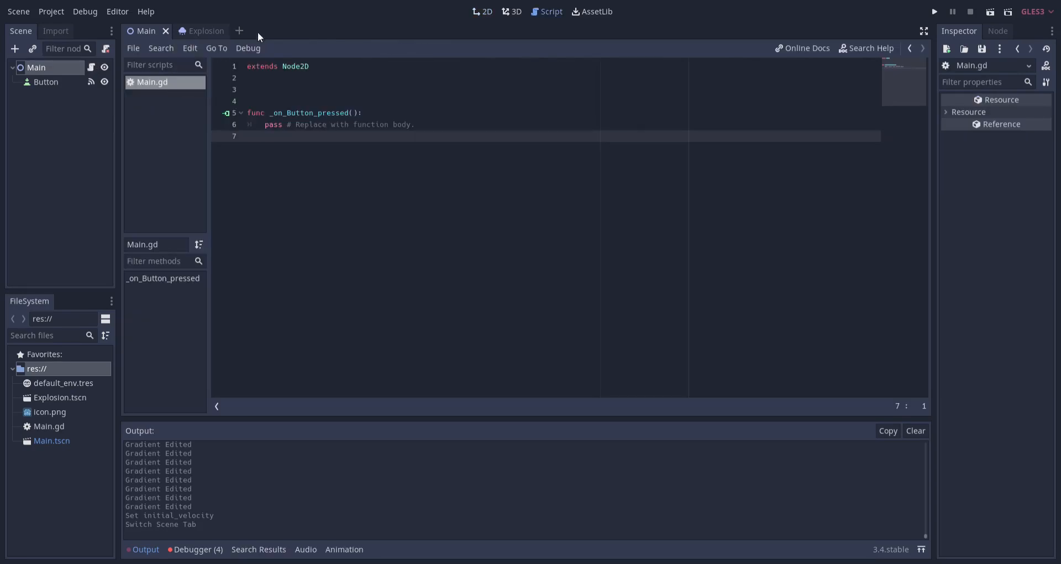
pyautogui.write('var EFFECT')
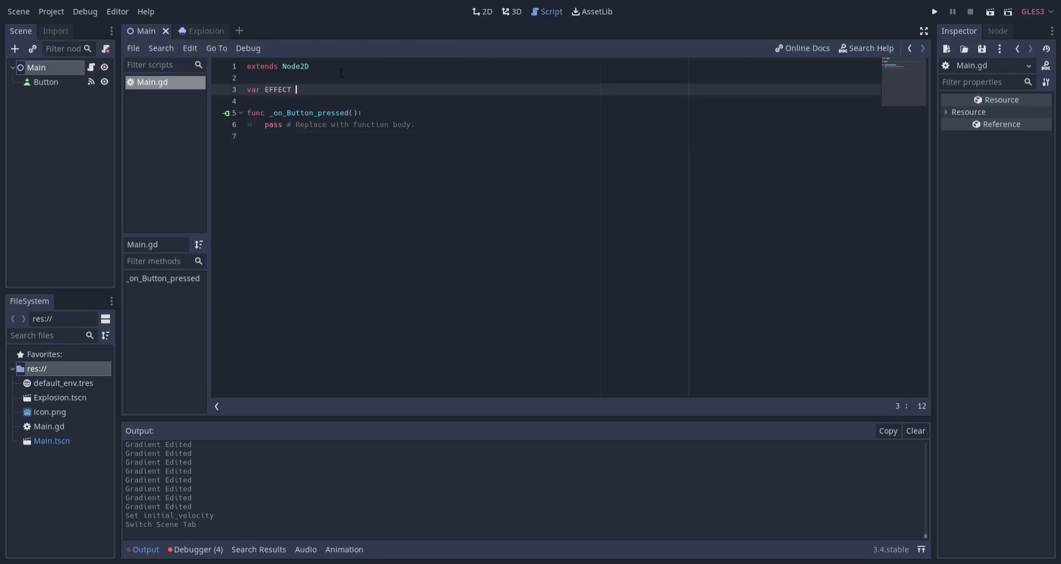
pyautogui.write('= preload(')
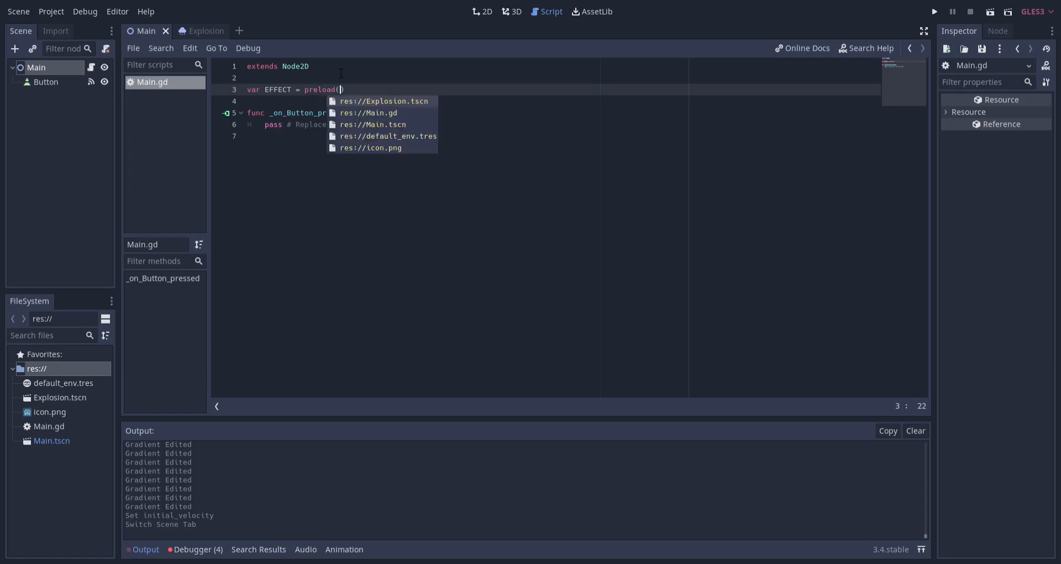
pyautogui.write(')')
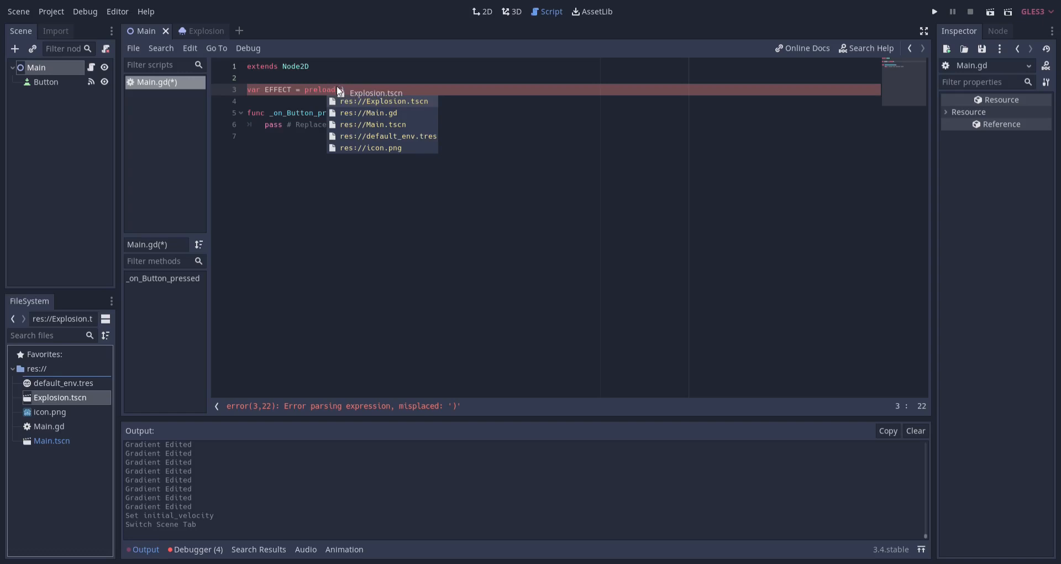
pyautogui.click(383, 100)
pyautogui.write('effect = EFFECT.instan')
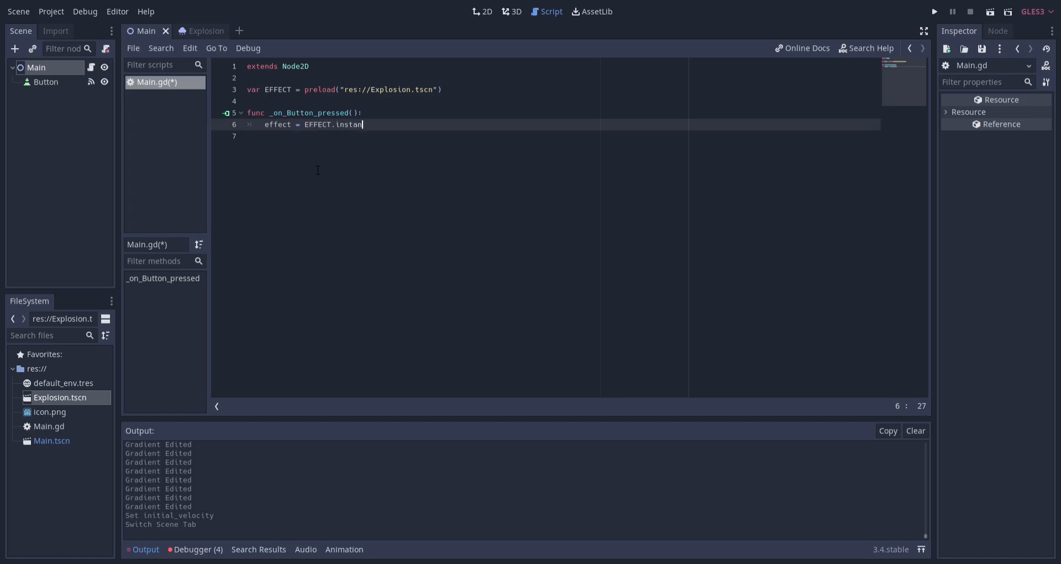
pyautogui.press('Enter')
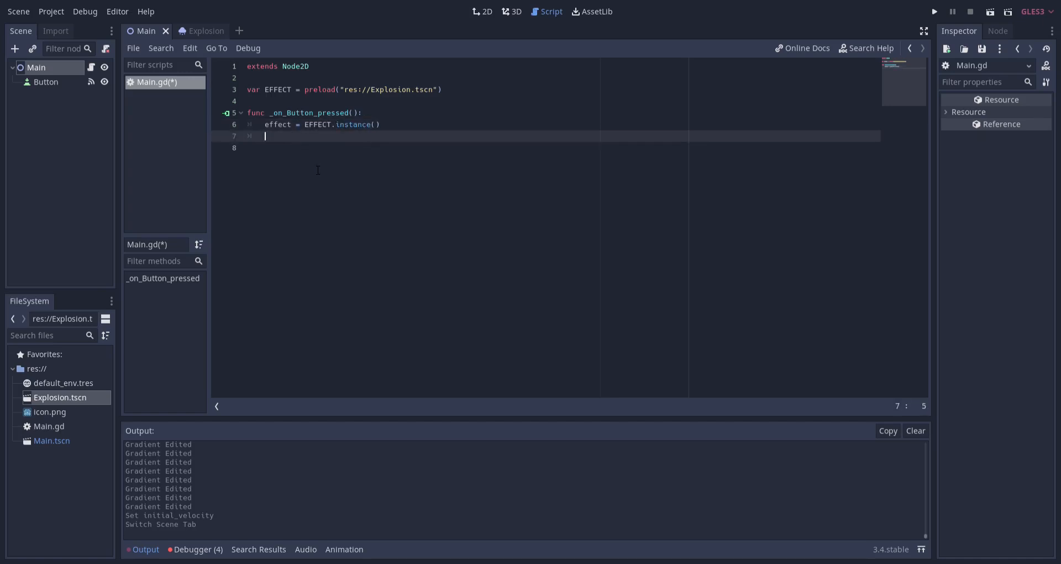
# Add the effect as a child and set its global_position to Vector2(144, 70)
pyautogui.write('add_child(')
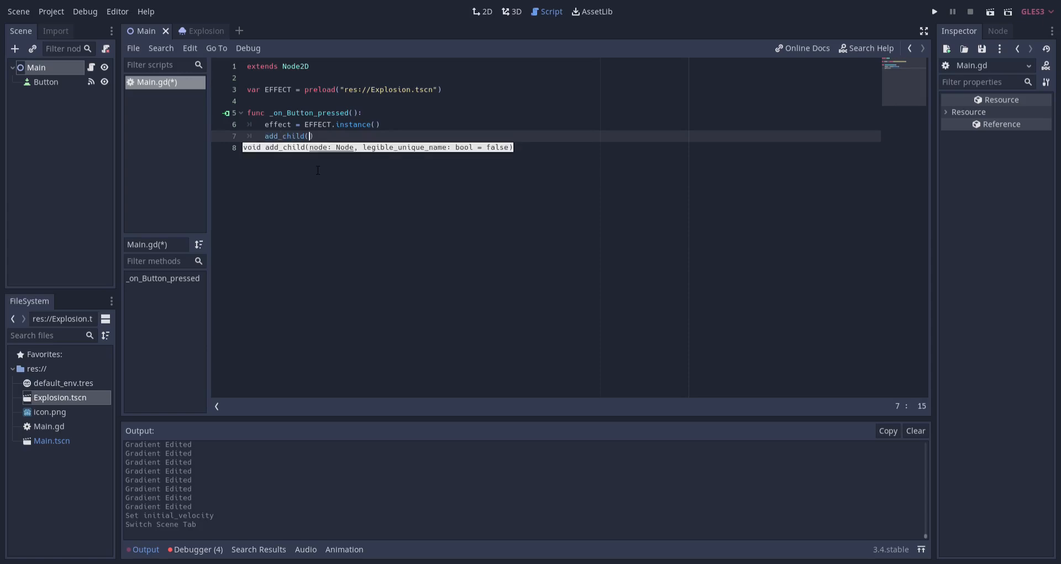
pyautogui.write('EFFECT')
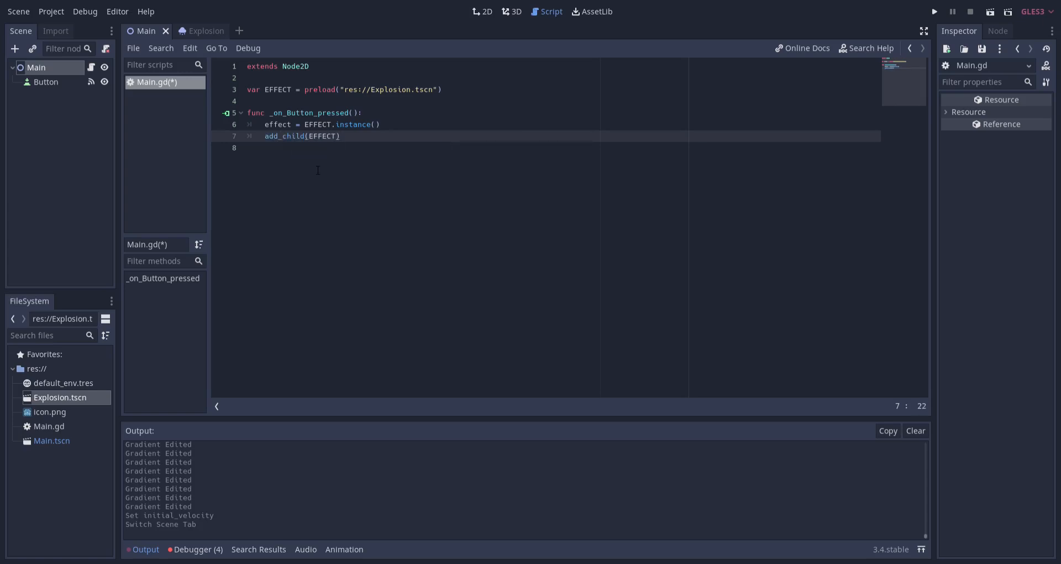
pyautogui.write('ef')
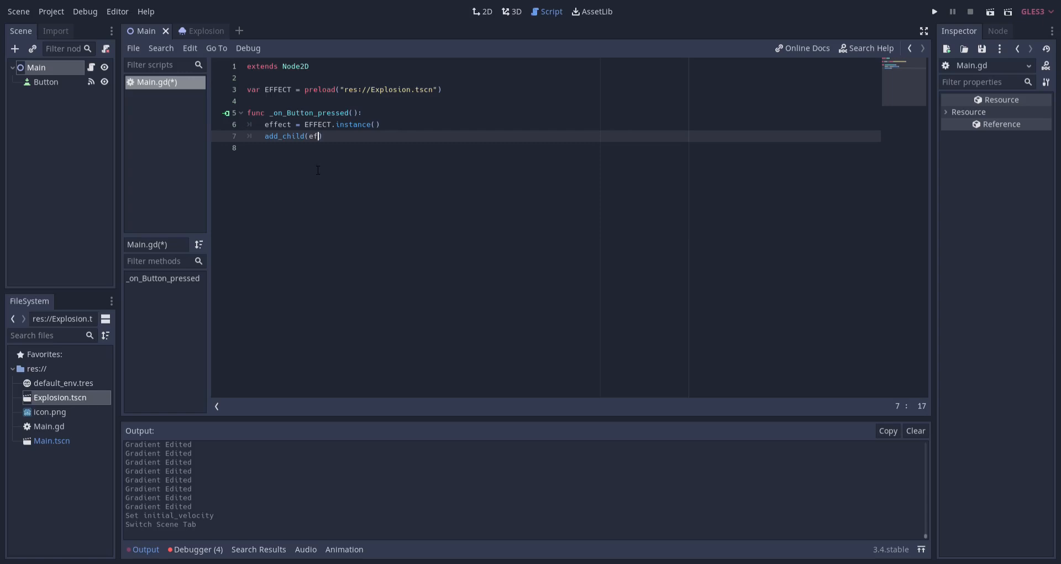
pyautogui.write('fect)')
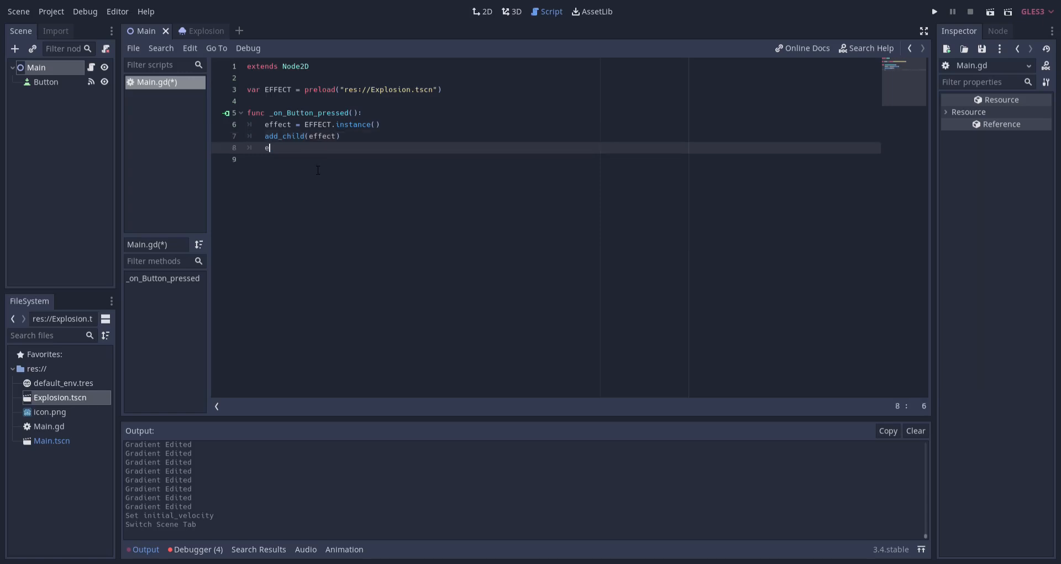
pyautogui.write('ffect.global_position')
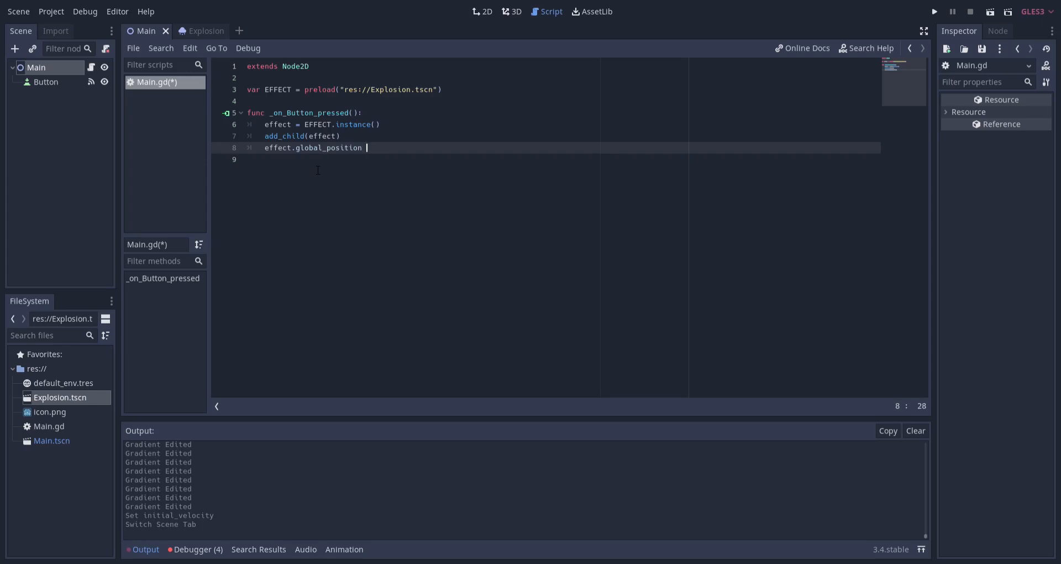
pyautogui.write('= Vector2')
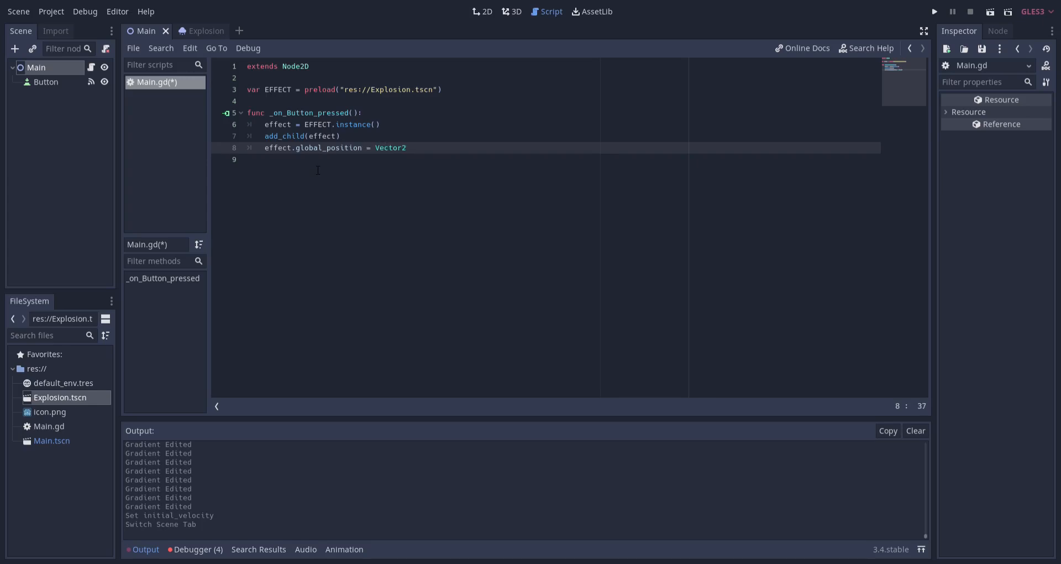
pyautogui.write('(')
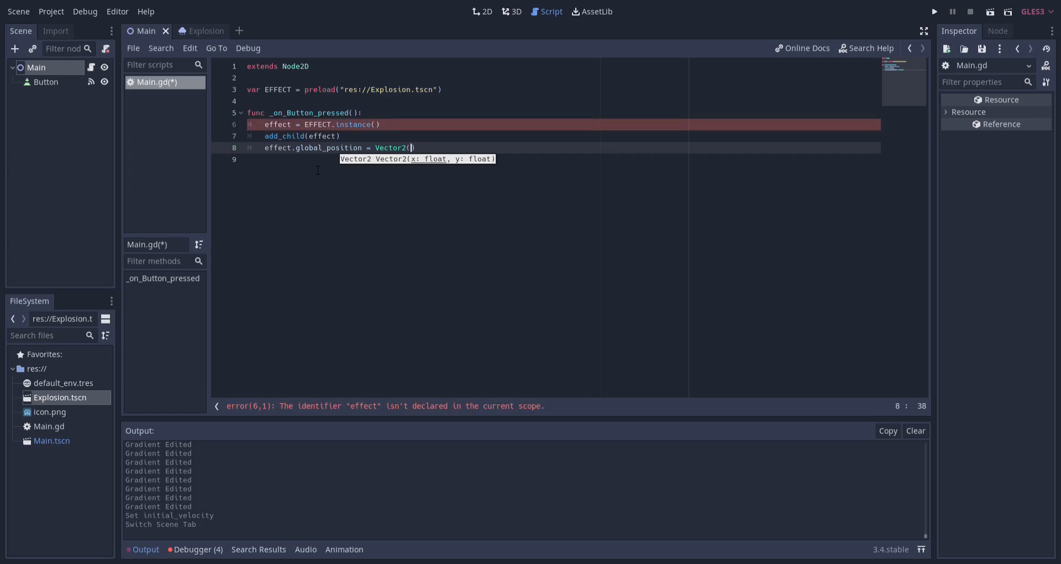
pyautogui.write('144,')
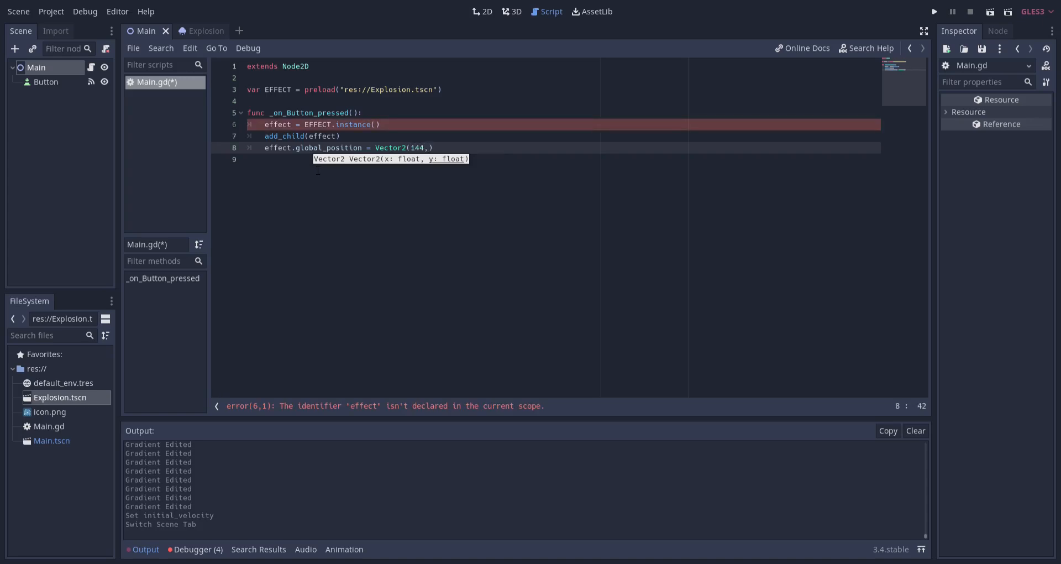
pyautogui.write('70')
pyautogui.click(563, 125)
pyautogui.write('var ')
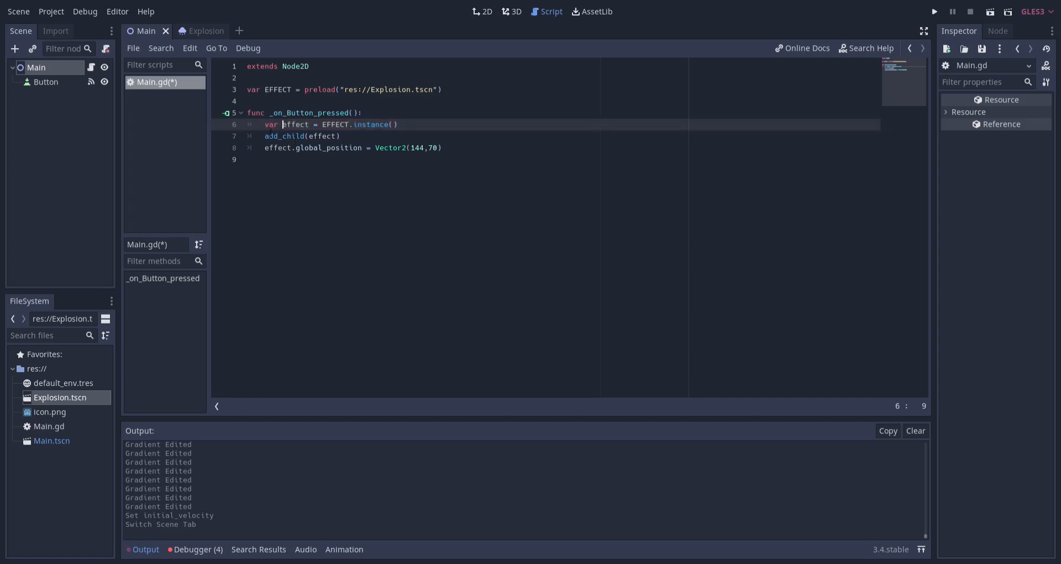
# Attach a newly created script to the Explosion node in the Explosion scene
pyautogui.click(195, 30)
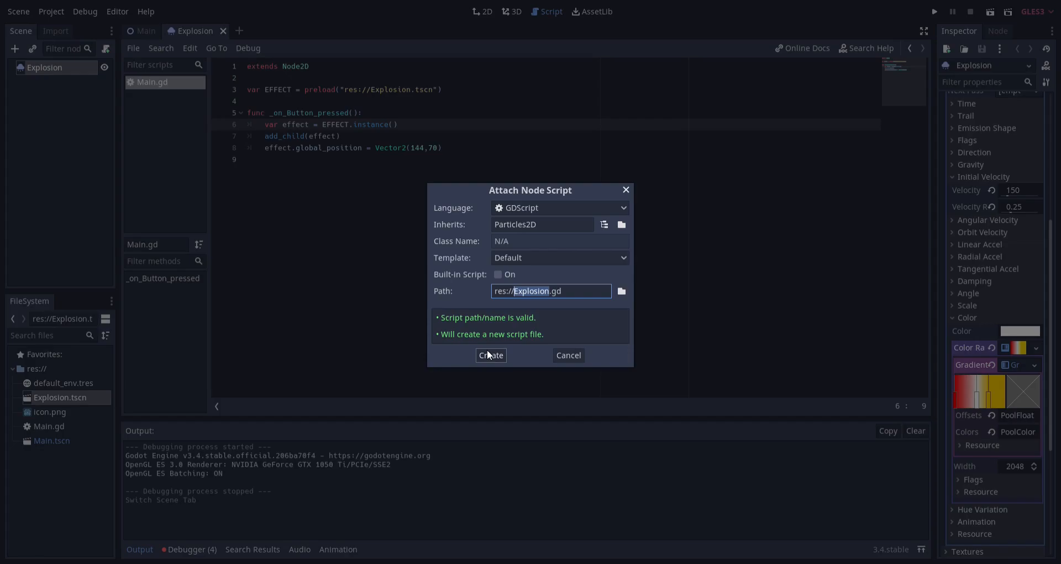
pyautogui.click(490, 355)
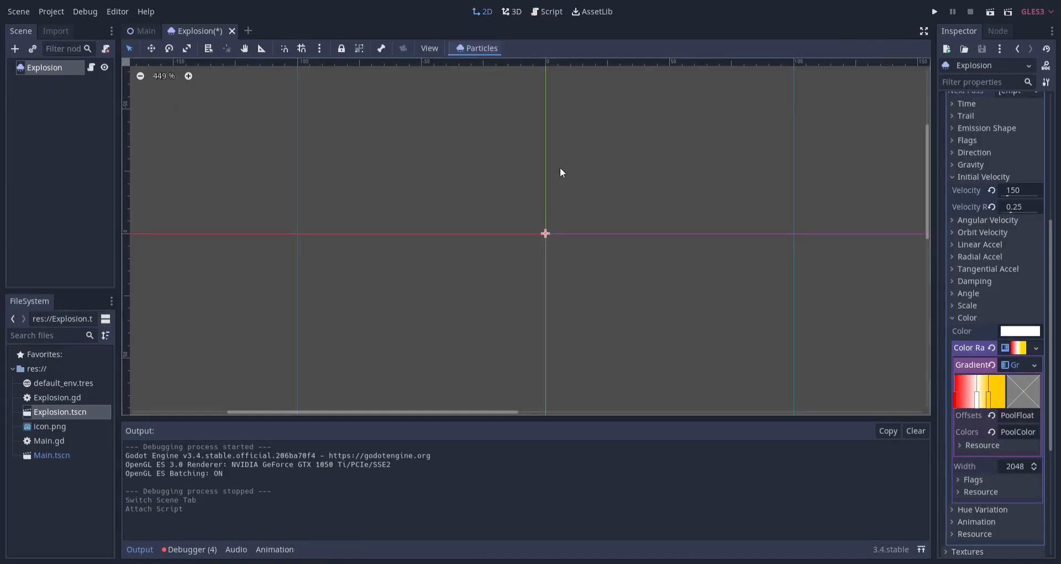
pyautogui.click(998, 31)
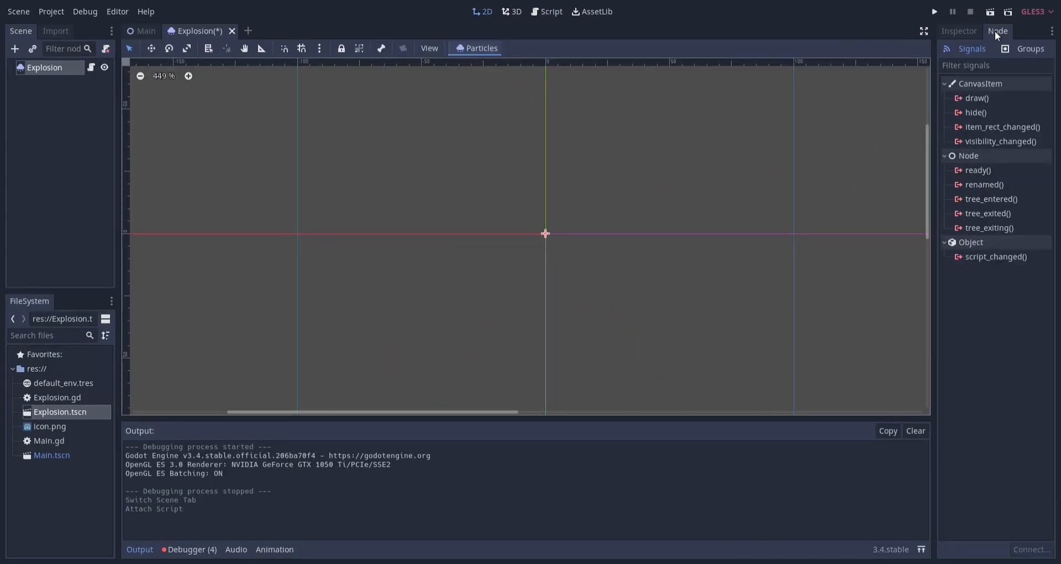
pyautogui.click(958, 31)
pyautogui.write('2')
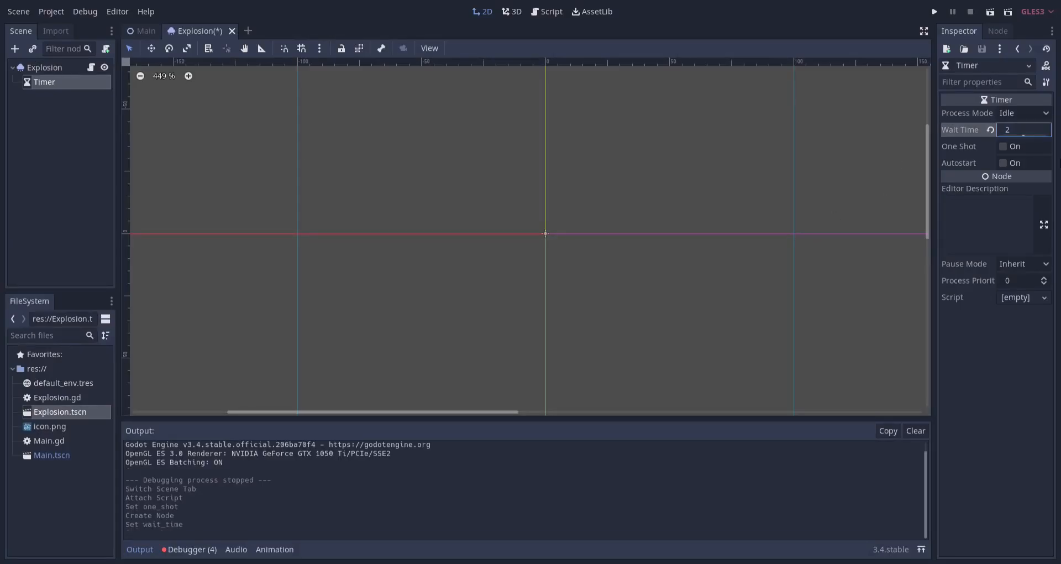
# Enable Autostart on the Timer and connect its timeout signal to the Explosion script
pyautogui.click(1003, 146)
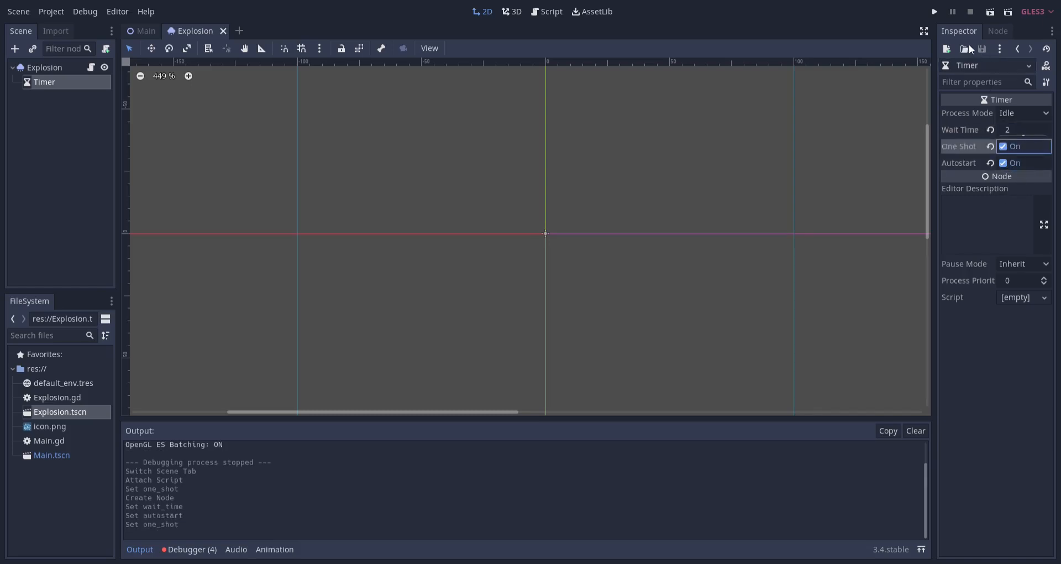
pyautogui.doubleClick(982, 97)
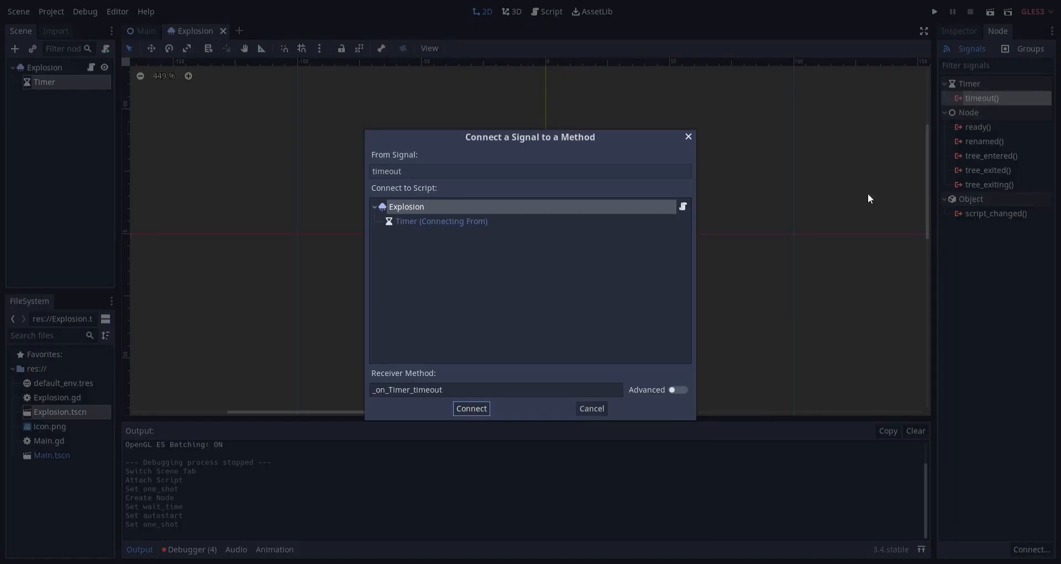
pyautogui.click(470, 408)
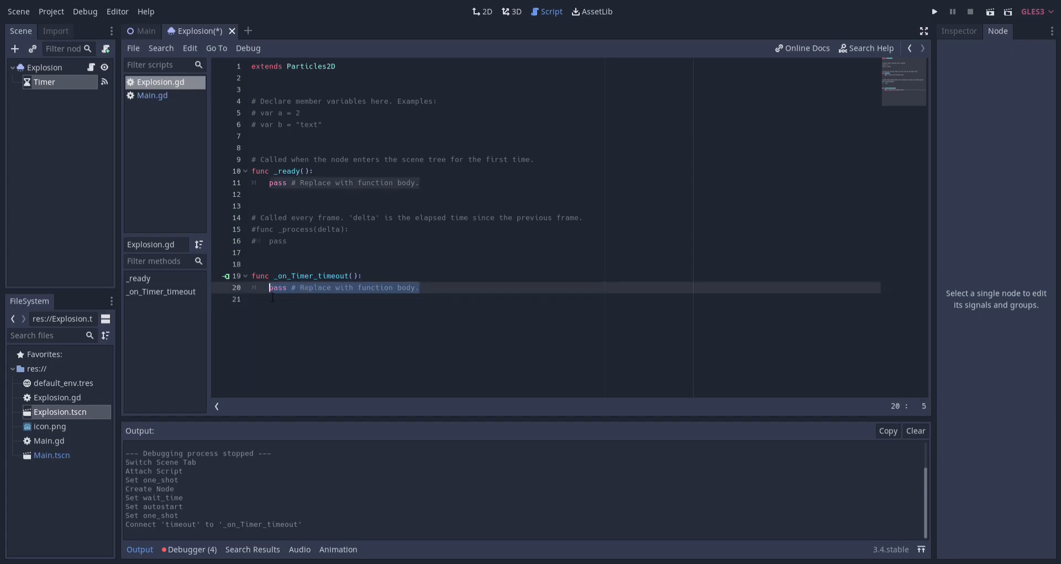
# Free the Explosion on timeout, set one_shot = true in _ready, then run and spawn an explosion
pyautogui.write('queue_free()')
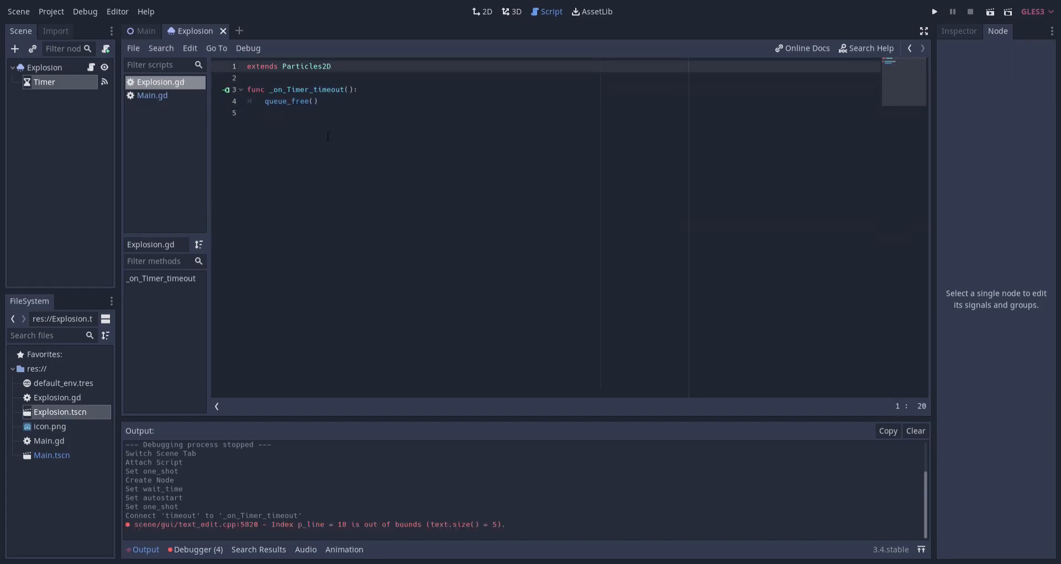
pyautogui.click(251, 112)
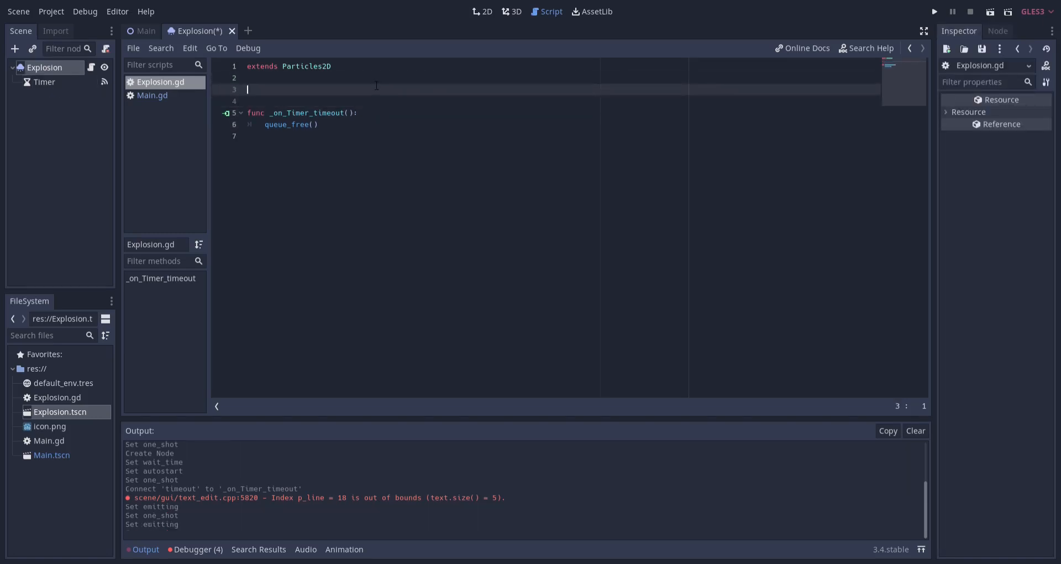
pyautogui.write('func _ready():')
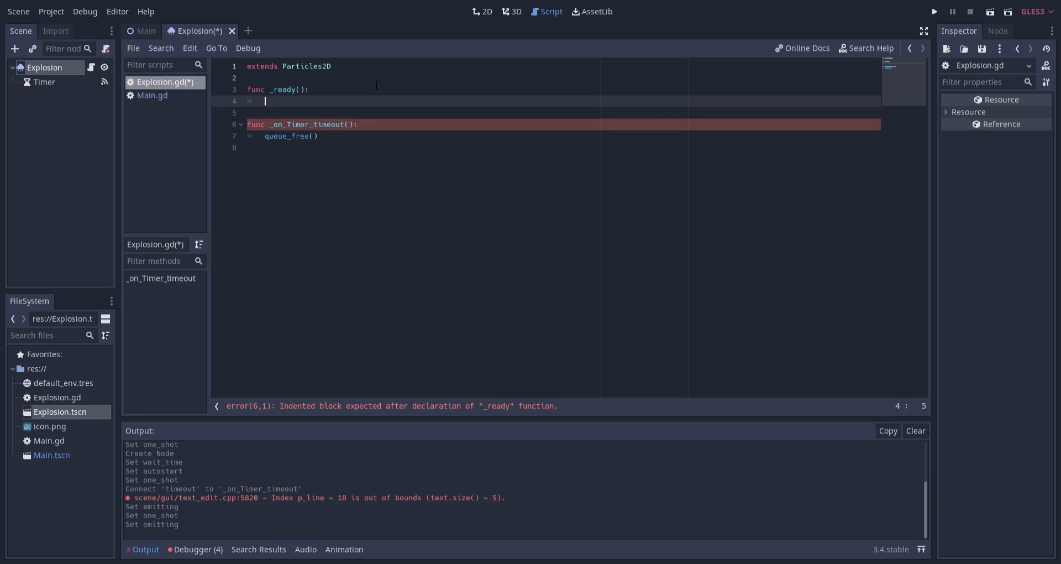
pyautogui.write('one_shot')
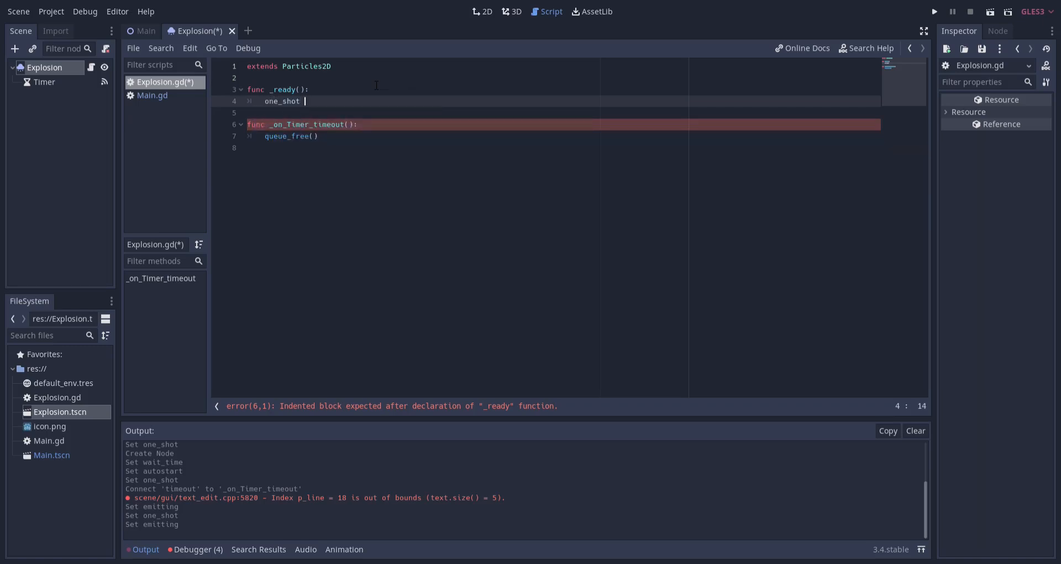
pyautogui.write('= true')
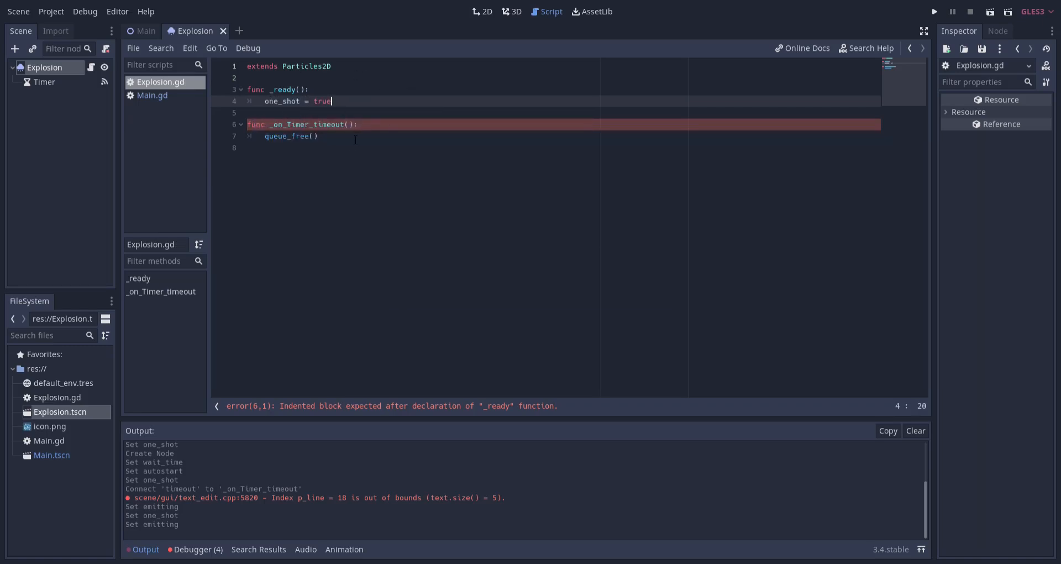
pyautogui.click(934, 11)
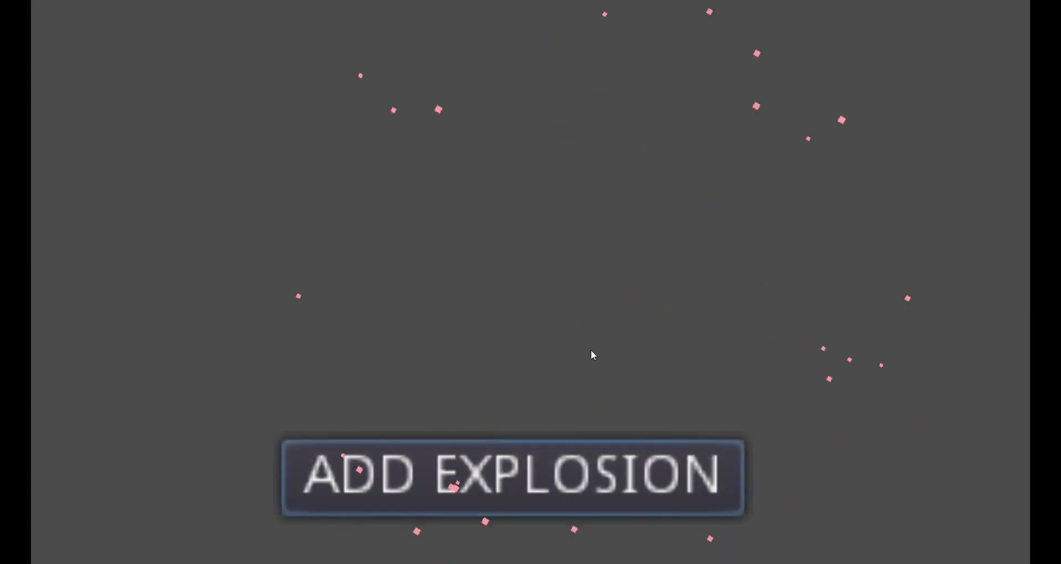
pyautogui.click(512, 476)
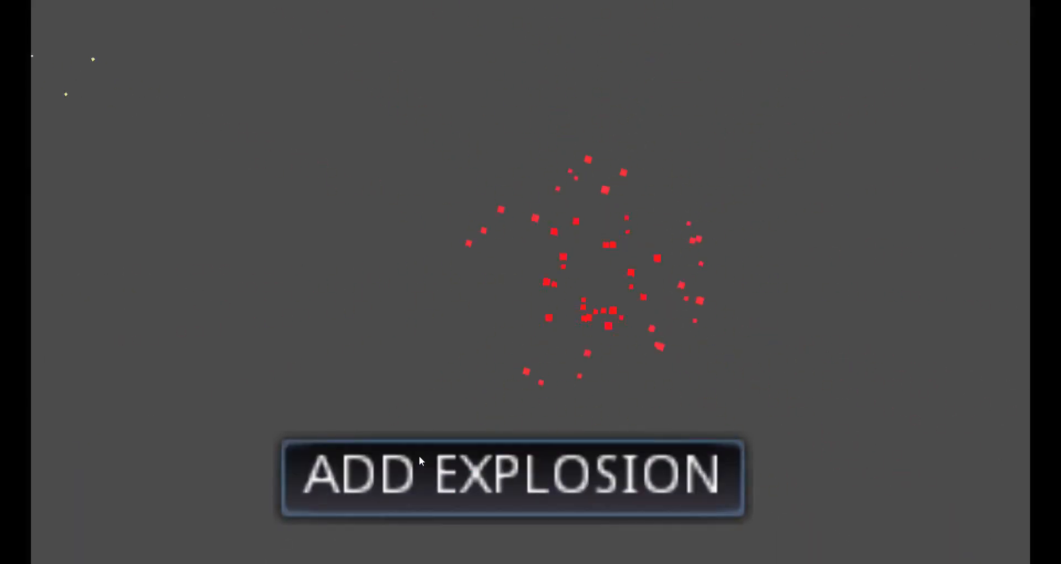